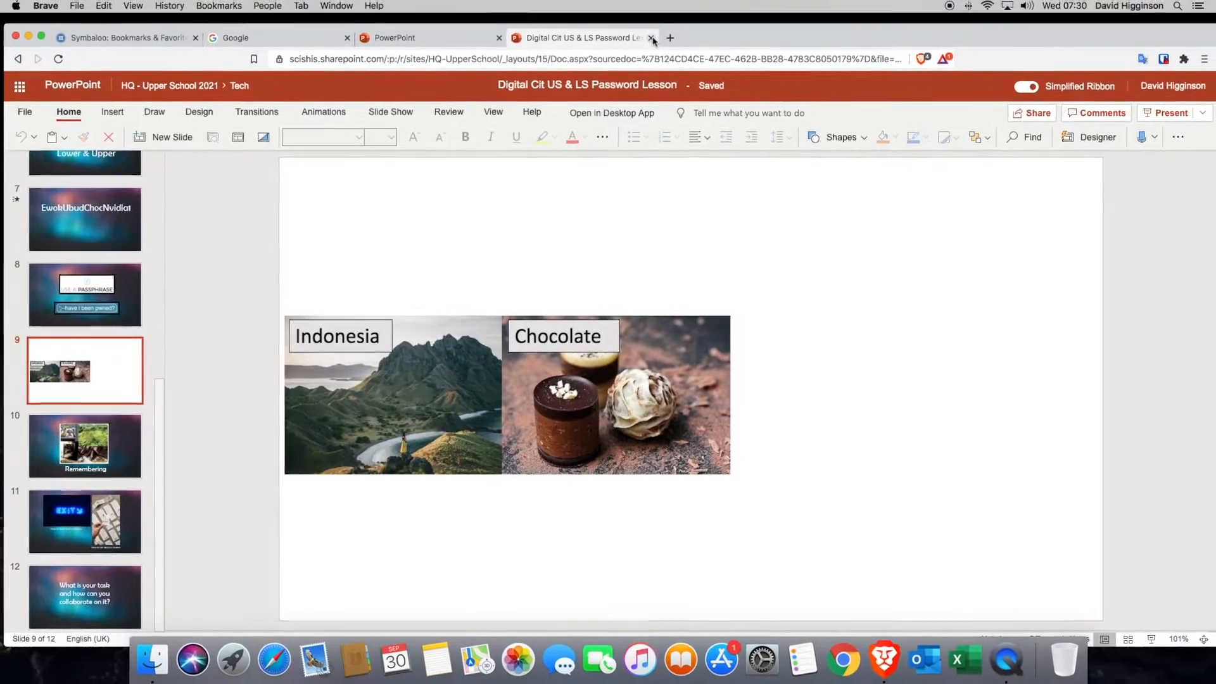
- Replace the lesson tab with unsplash.com and launch Keynote through Spotlight
{"action": "left_click", "coordinate": [650, 38]}
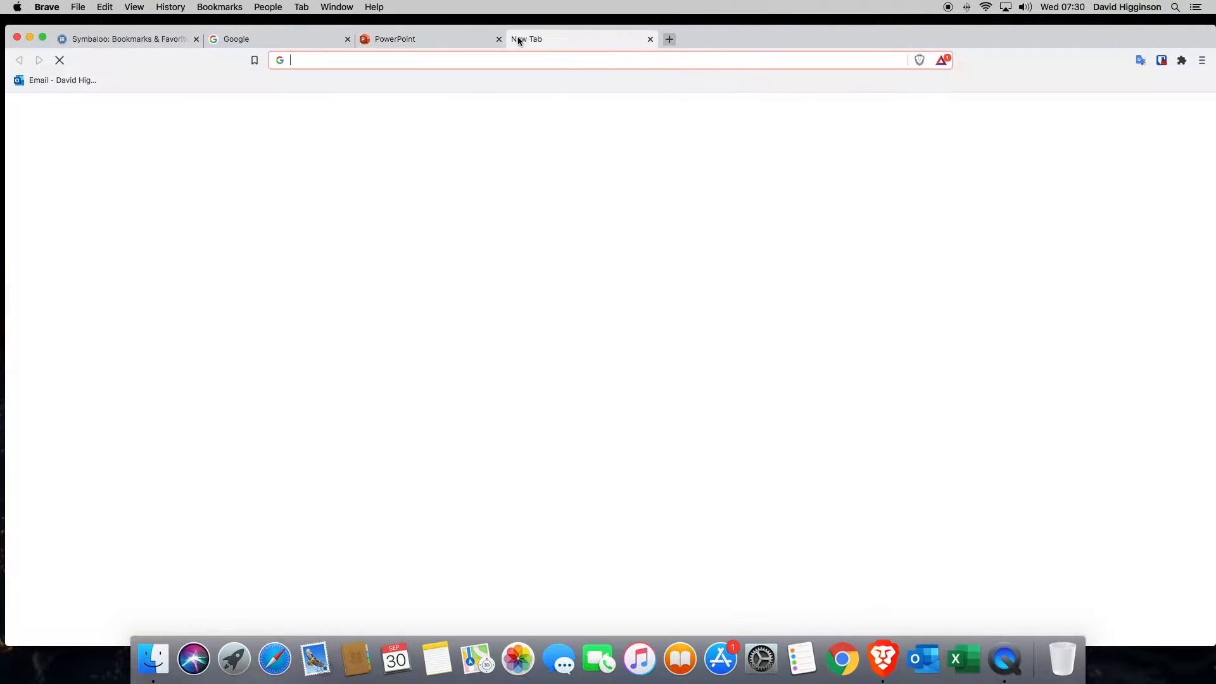
{"action": "type", "text": "unsplash.com"}
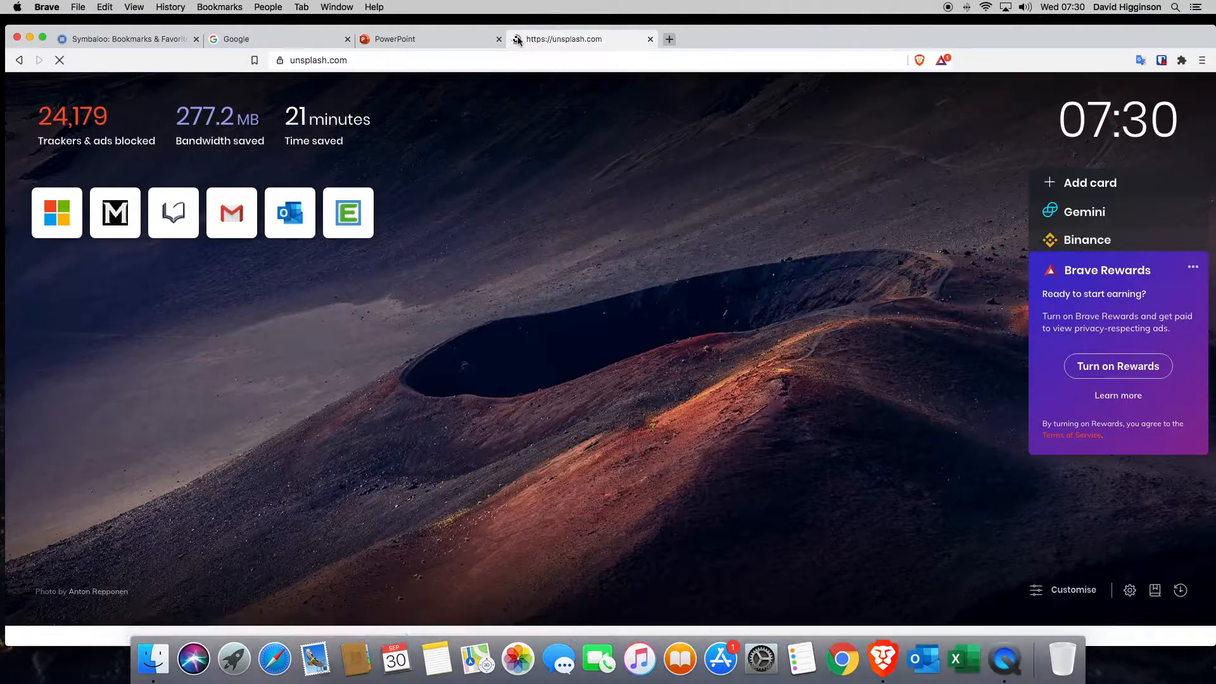
{"action": "left_click", "coordinate": [582, 38]}
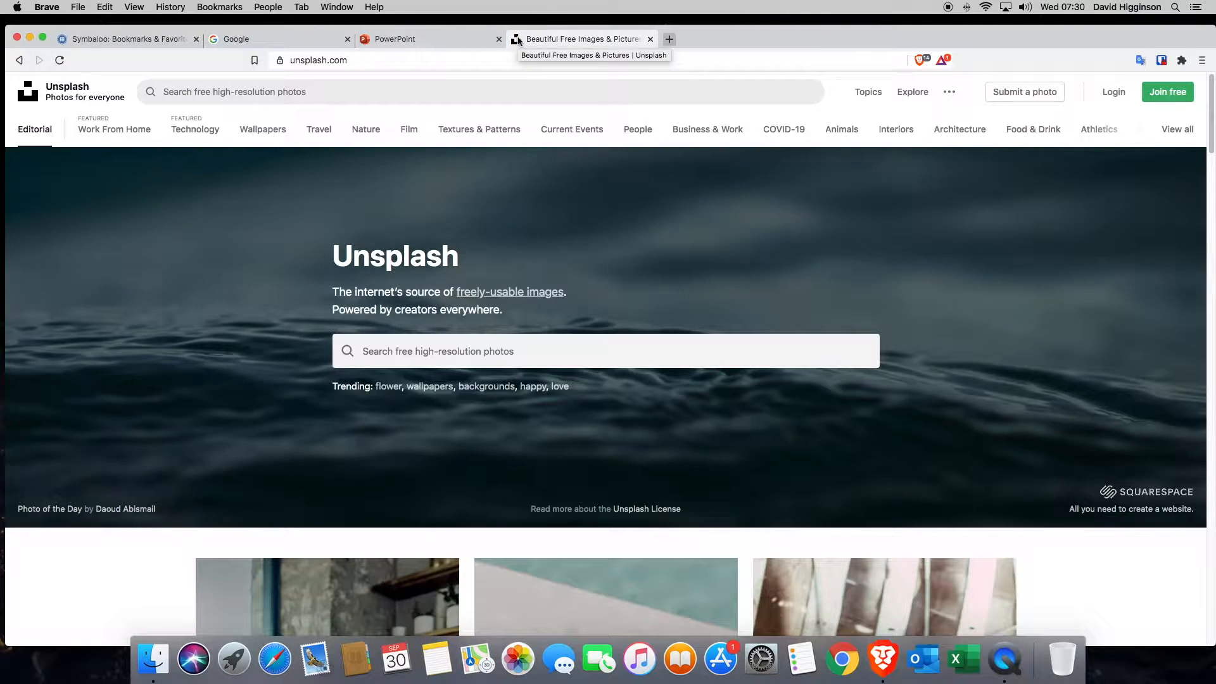
{"action": "type", "text": "keynote"}
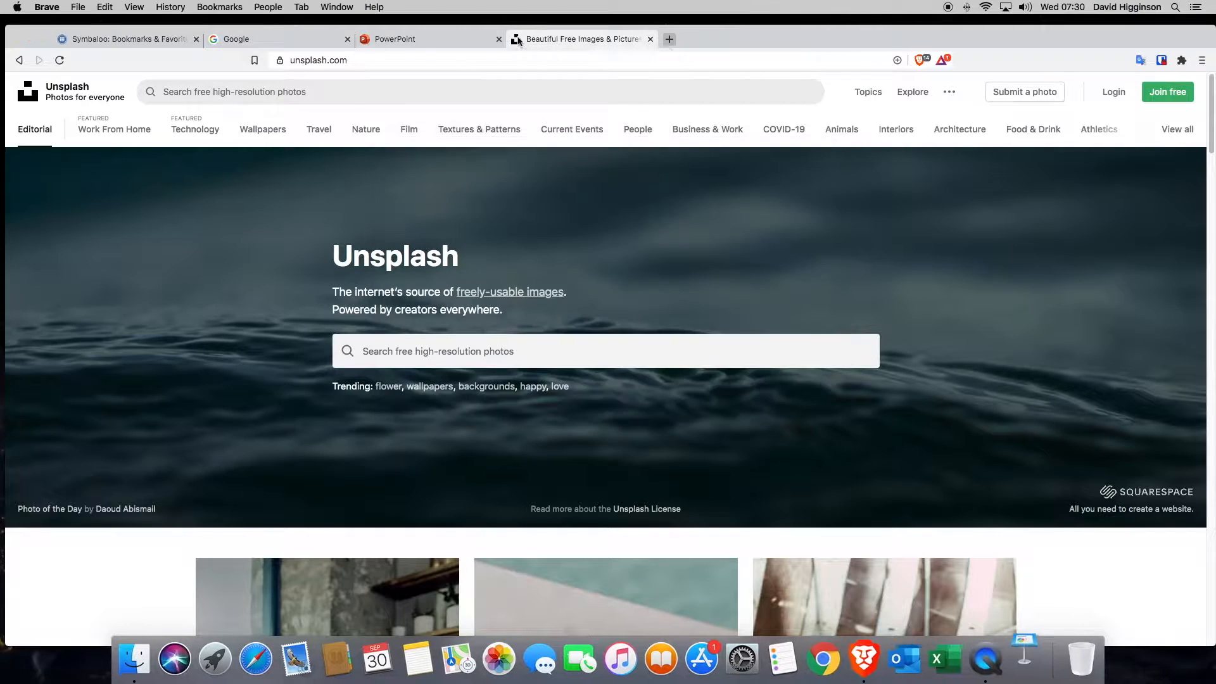
- Create a full-screen presentation at 75% zoom with the presenter notes visible
{"action": "left_click", "coordinate": [1026, 658]}
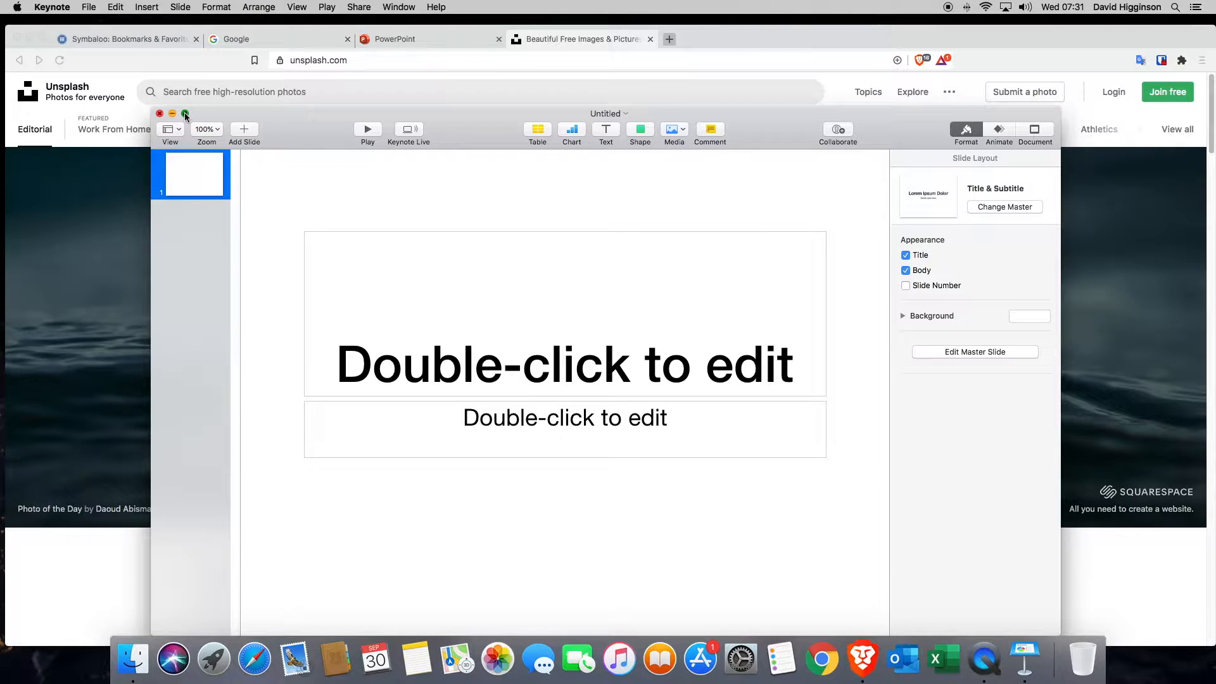
{"action": "left_click", "coordinate": [206, 128]}
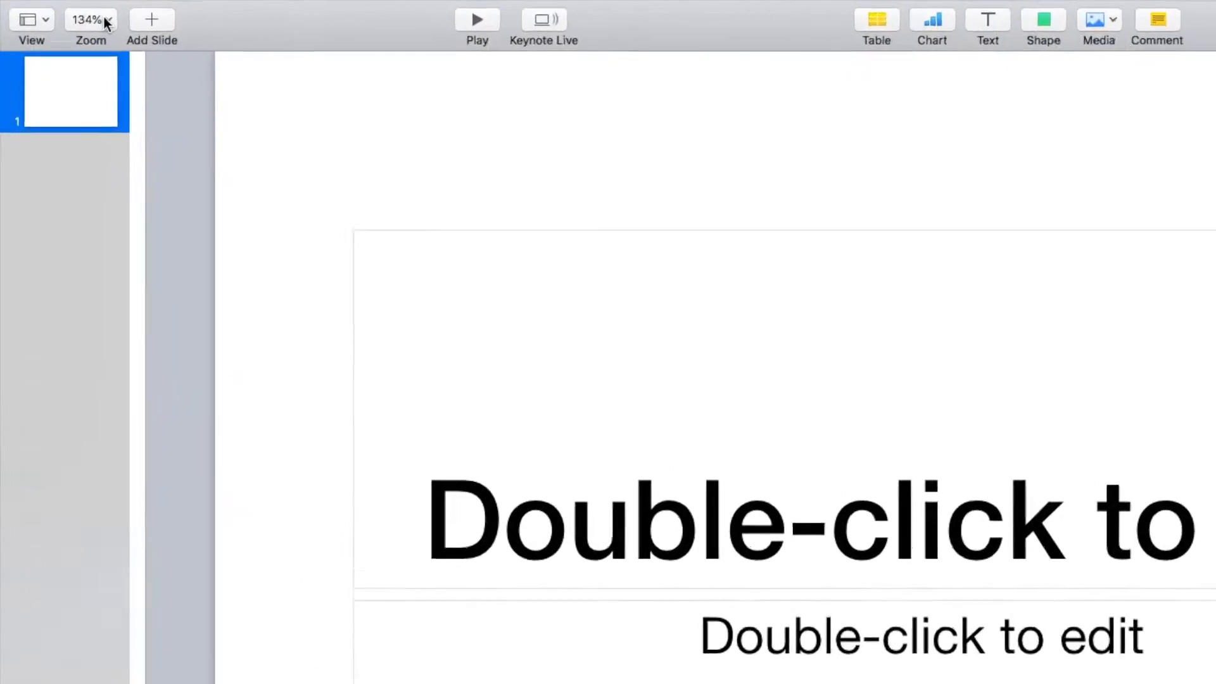
{"action": "left_click", "coordinate": [90, 18]}
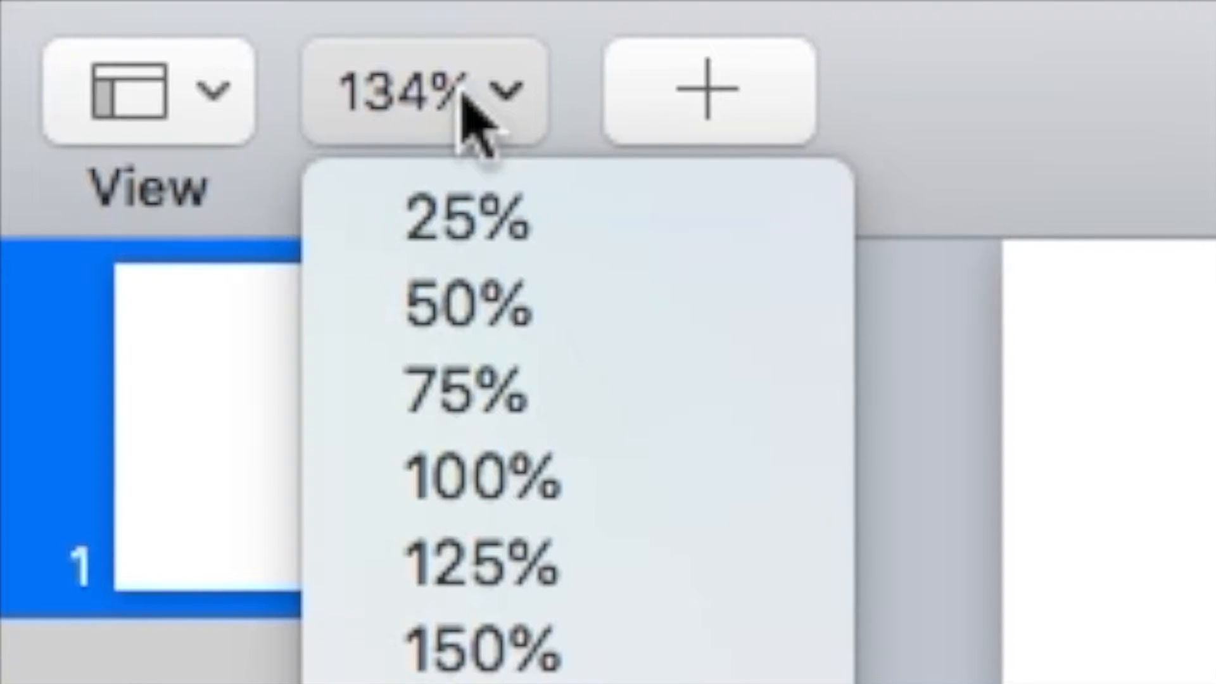
{"action": "mouse_move", "coordinate": [481, 391]}
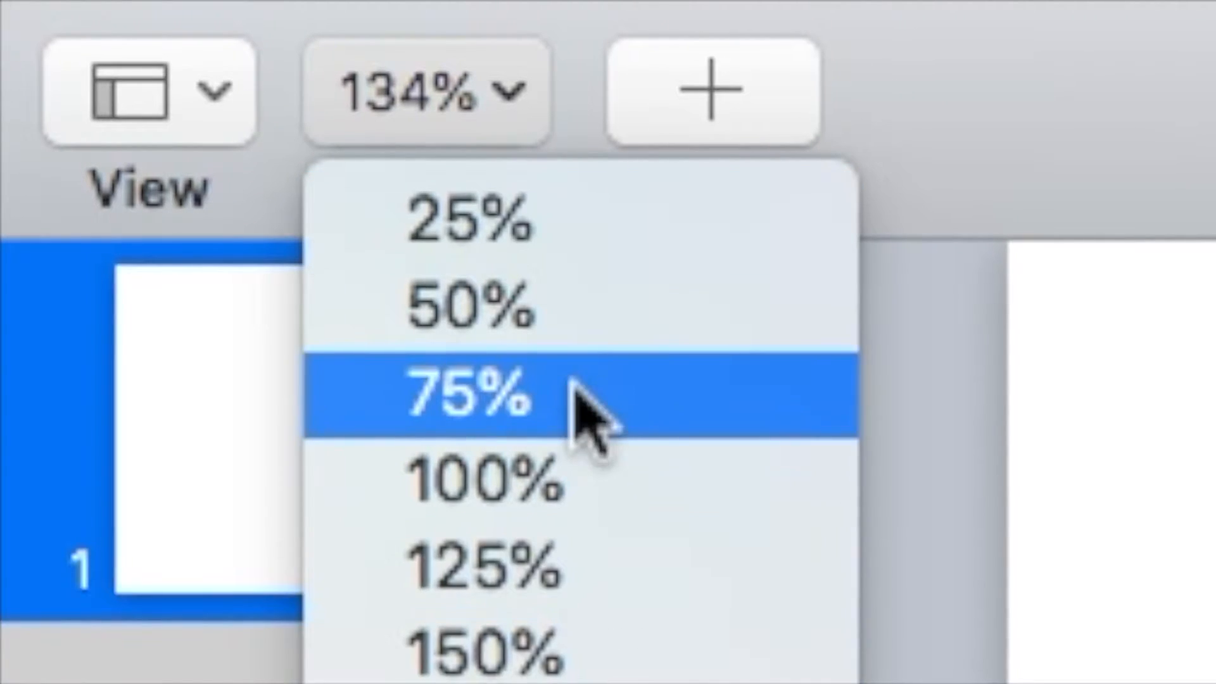
{"action": "left_click", "coordinate": [466, 392]}
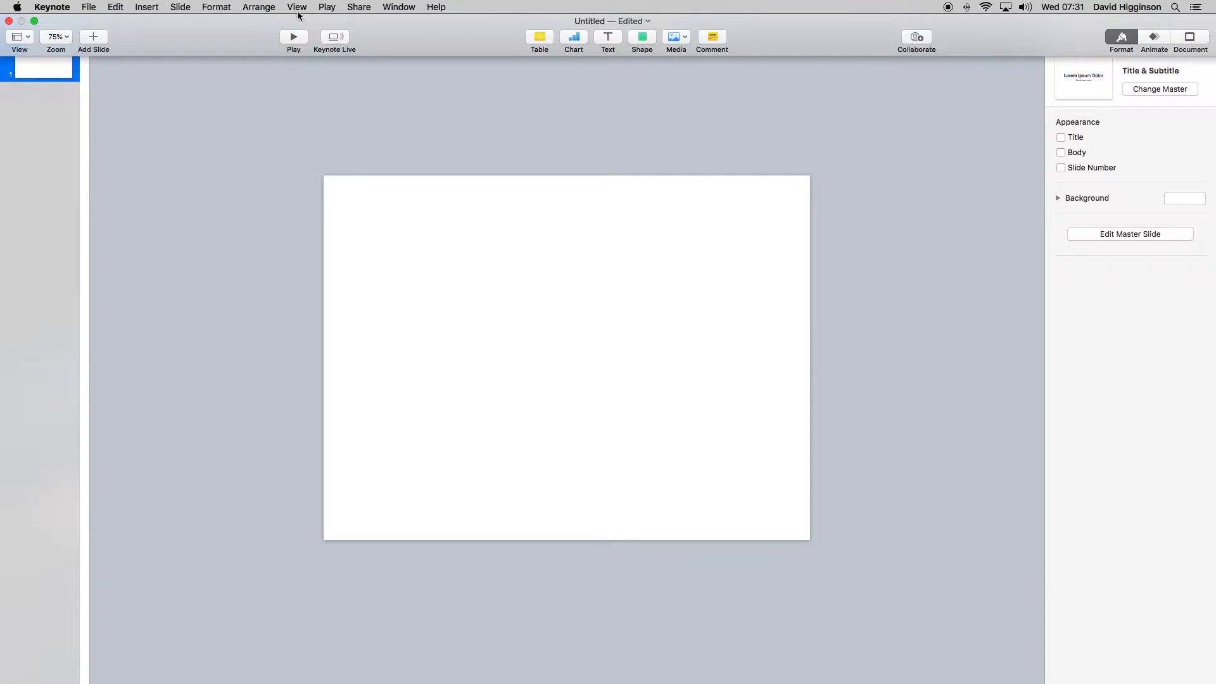
{"action": "left_click", "coordinate": [297, 7]}
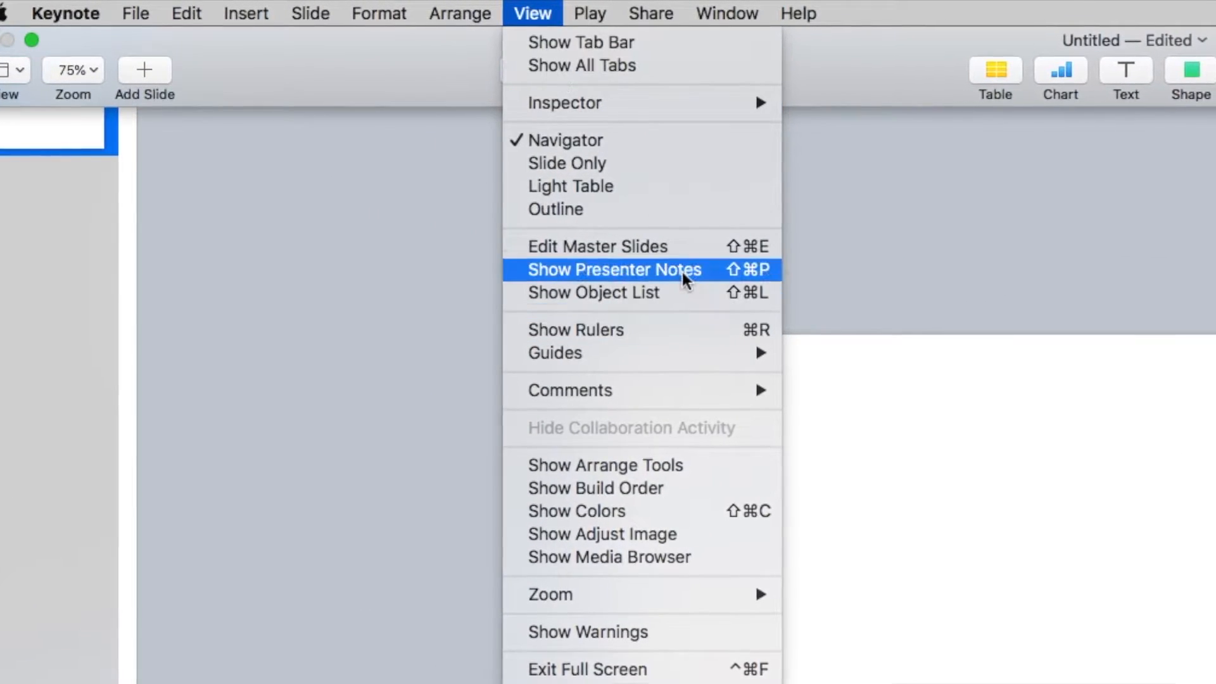
{"action": "left_click", "coordinate": [611, 269]}
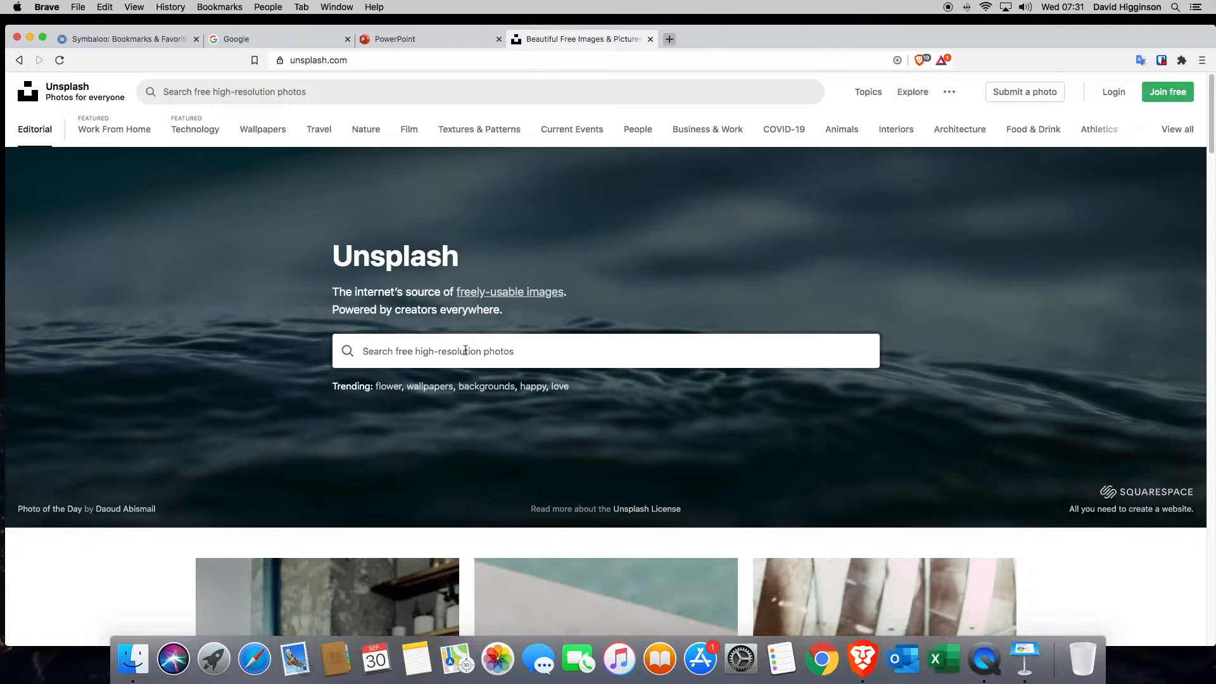
- Search Unsplash for 'ubud rice field' and scroll through the rice terrace results
{"action": "type", "text": "ubud rice field"}
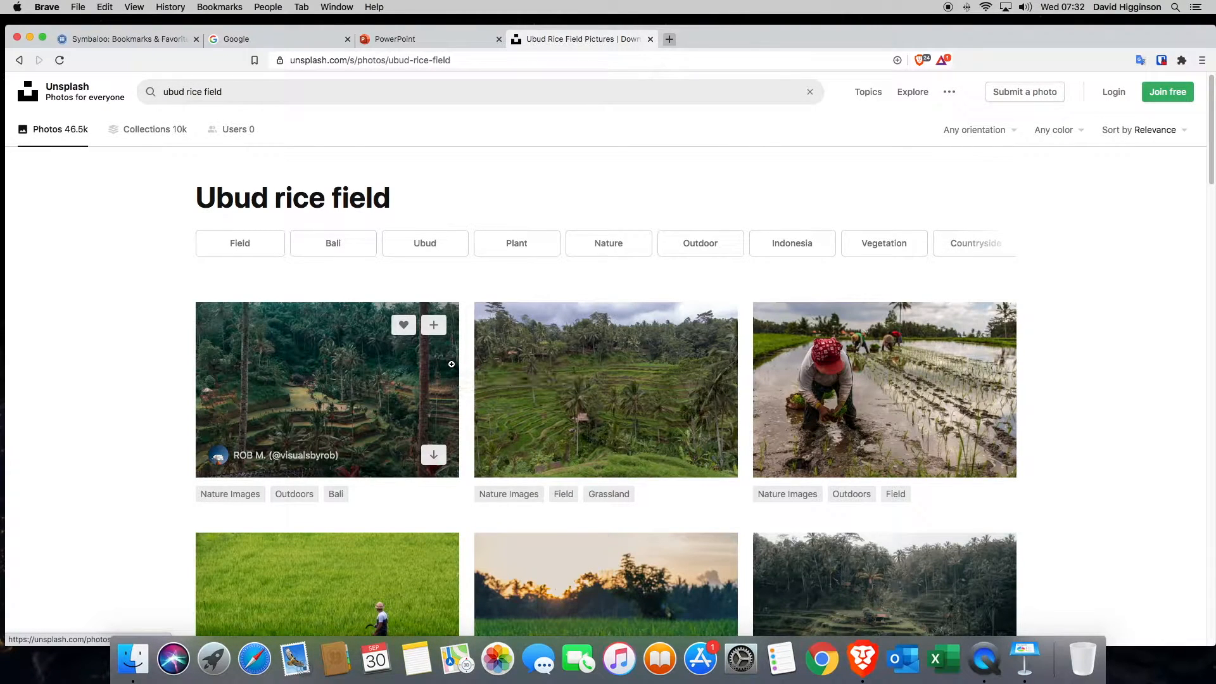
{"action": "scroll", "scroll_direction": "down", "scroll_amount": 3}
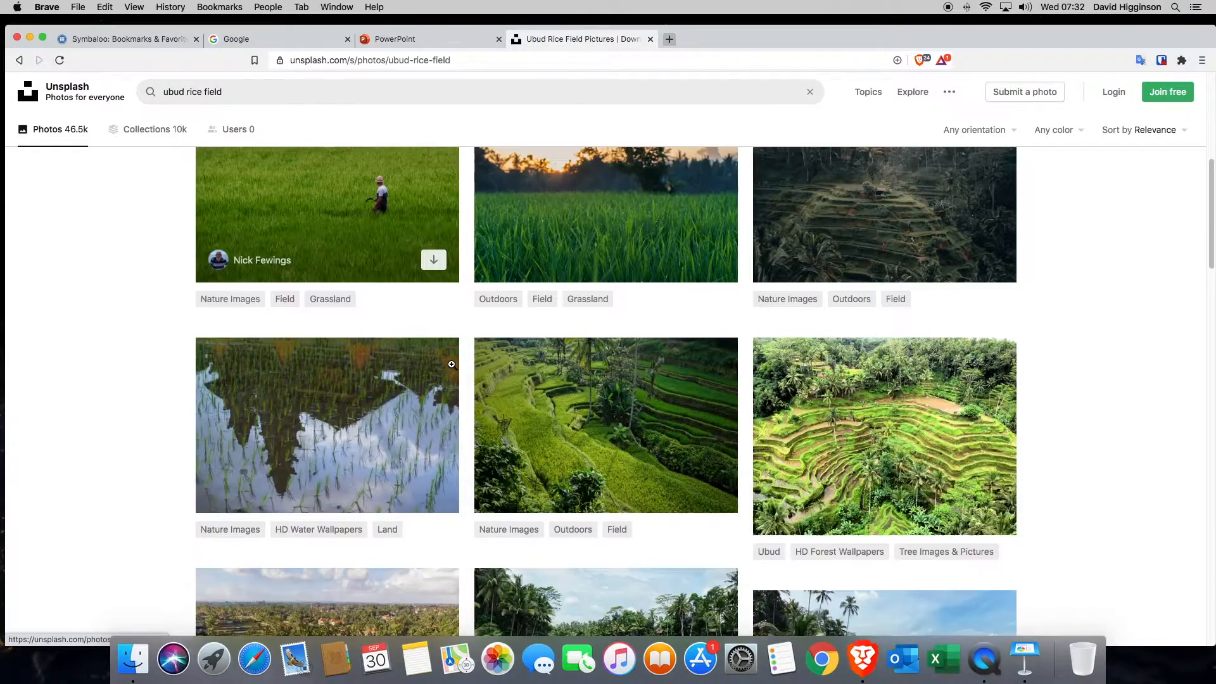
{"action": "scroll", "scroll_direction": "down", "scroll_amount": 3}
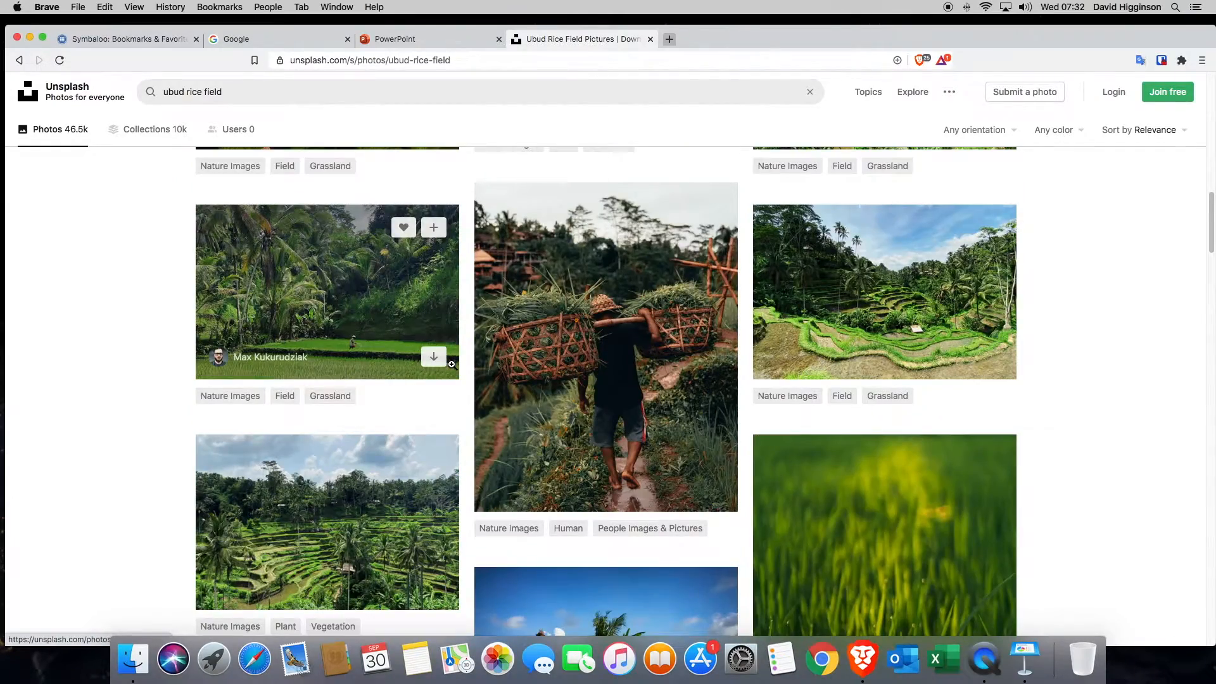
{"action": "scroll", "scroll_direction": "down", "scroll_amount": 3}
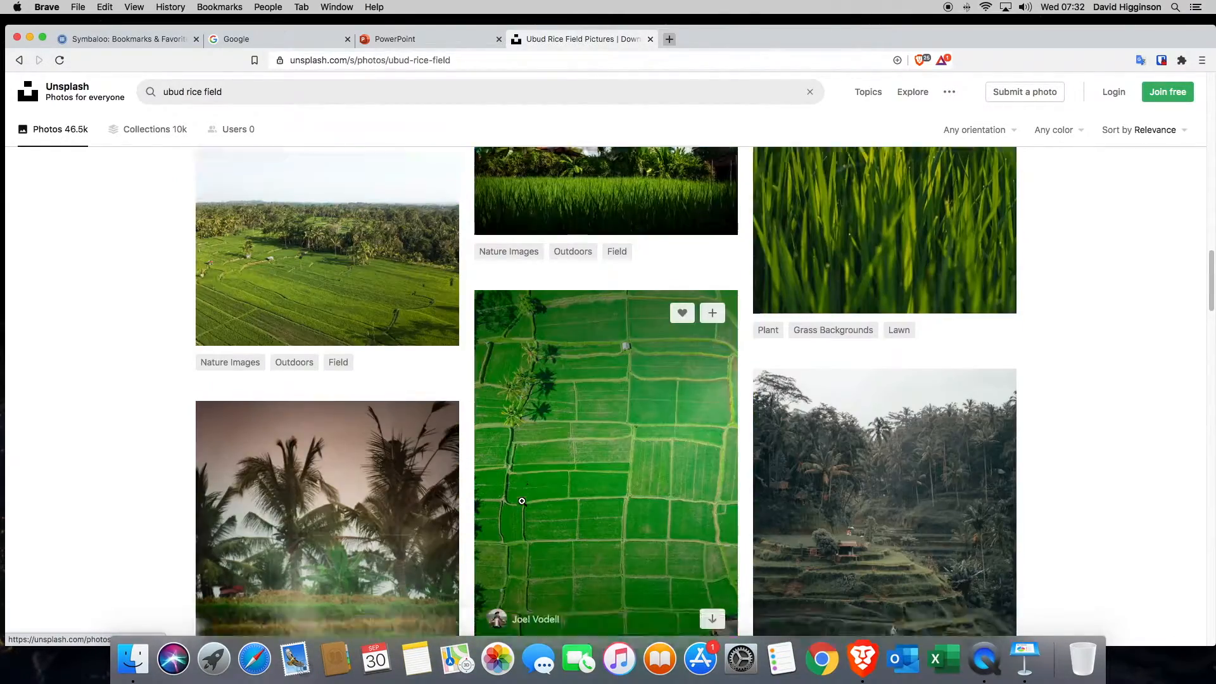
{"action": "scroll", "scroll_direction": "down", "scroll_amount": 3}
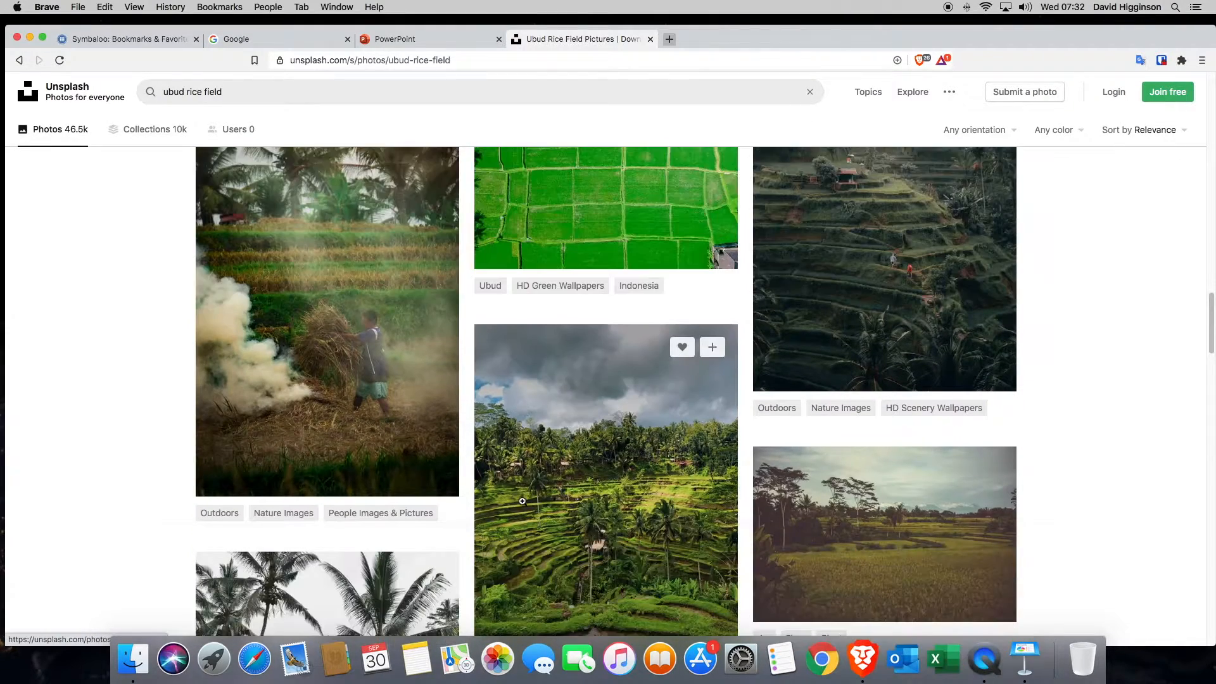
{"action": "scroll", "scroll_direction": "down", "scroll_amount": 3}
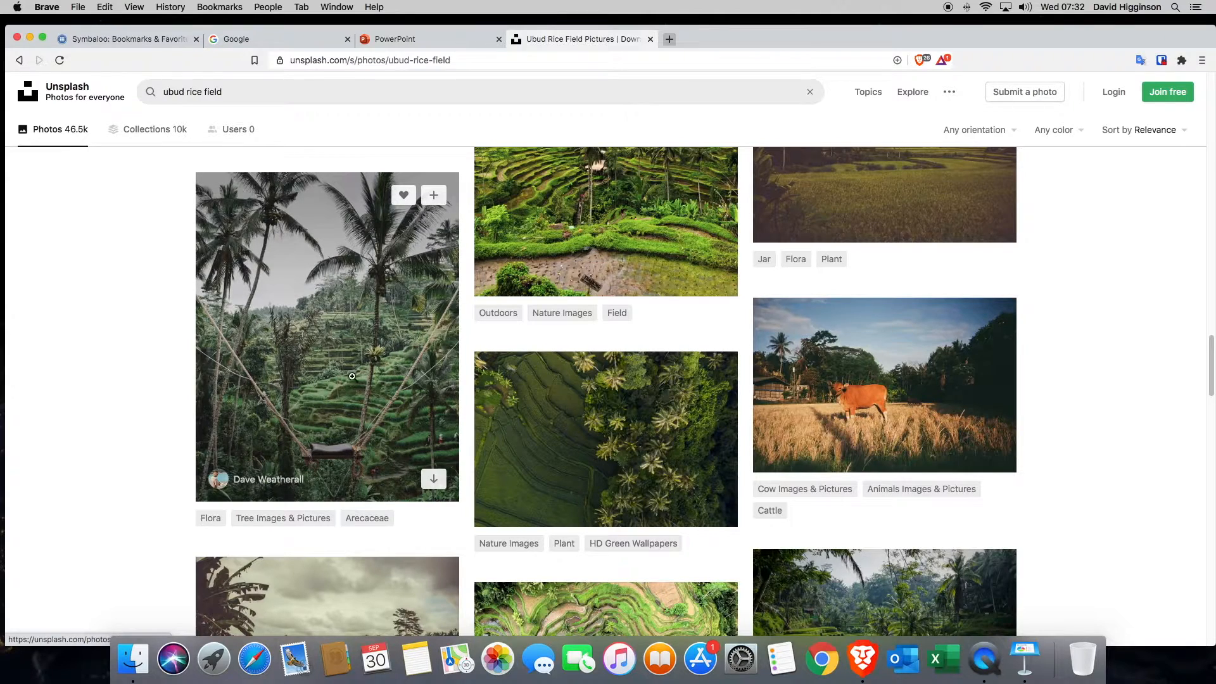
{"action": "mouse_move", "coordinate": [347, 390]}
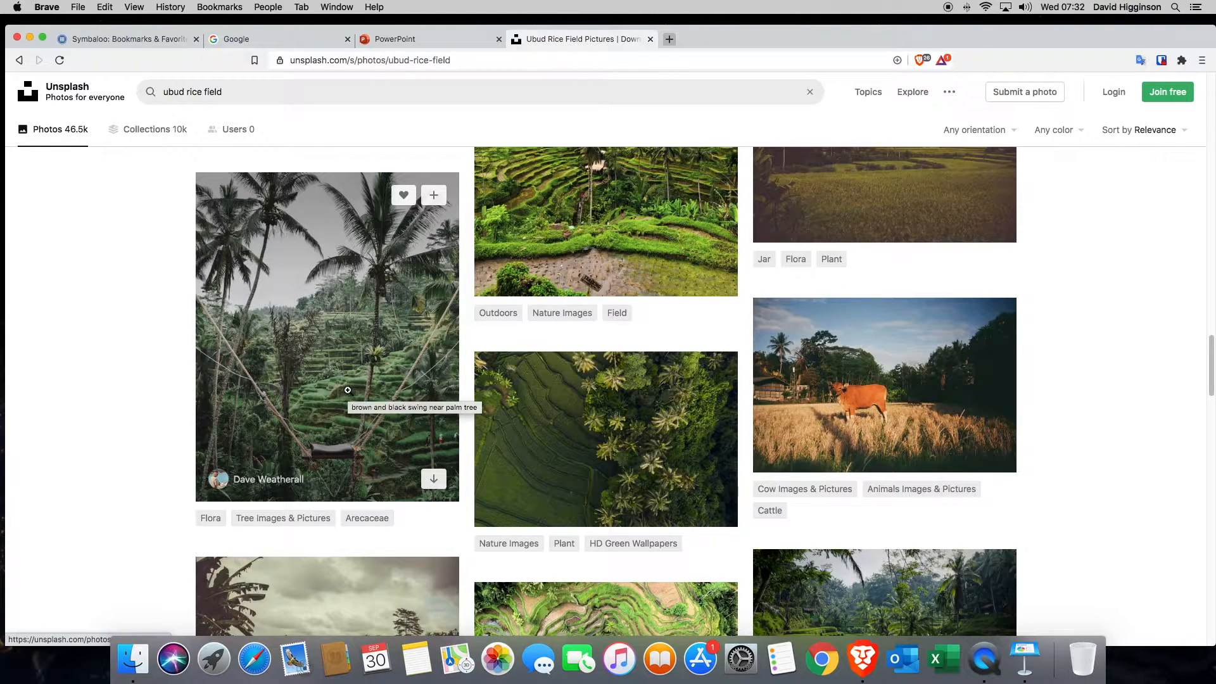
{"action": "left_click", "coordinate": [327, 335]}
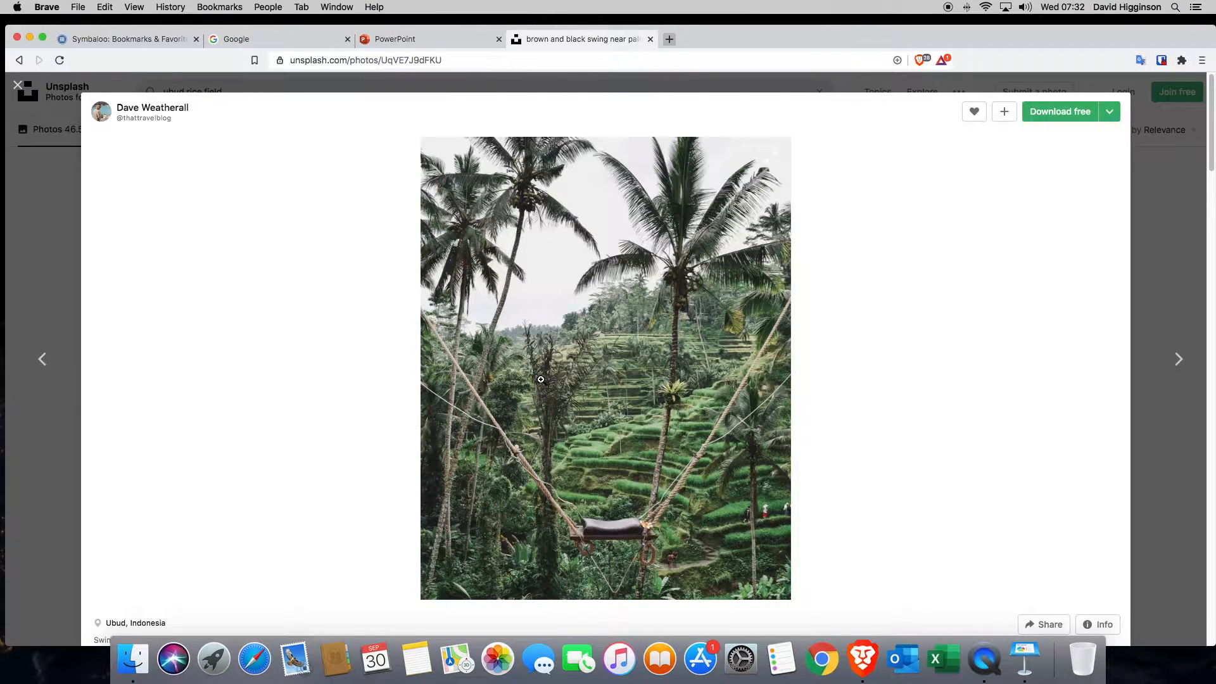
{"action": "mouse_move", "coordinate": [1065, 224]}
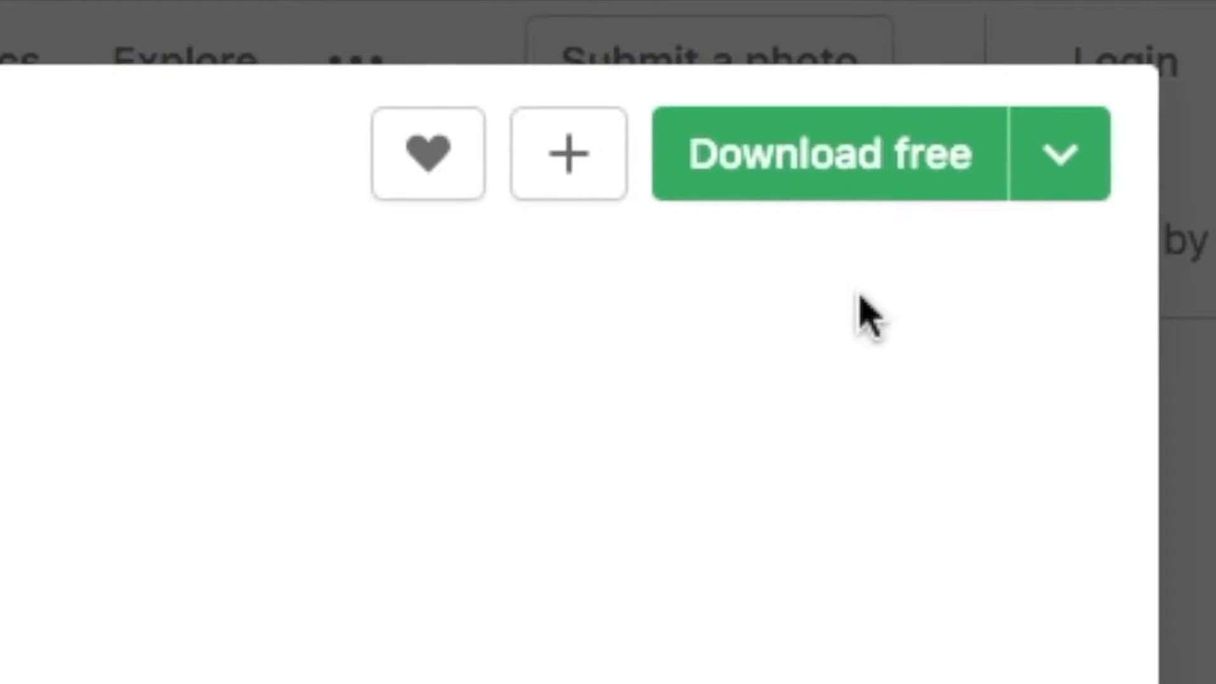
{"action": "left_click", "coordinate": [1064, 111]}
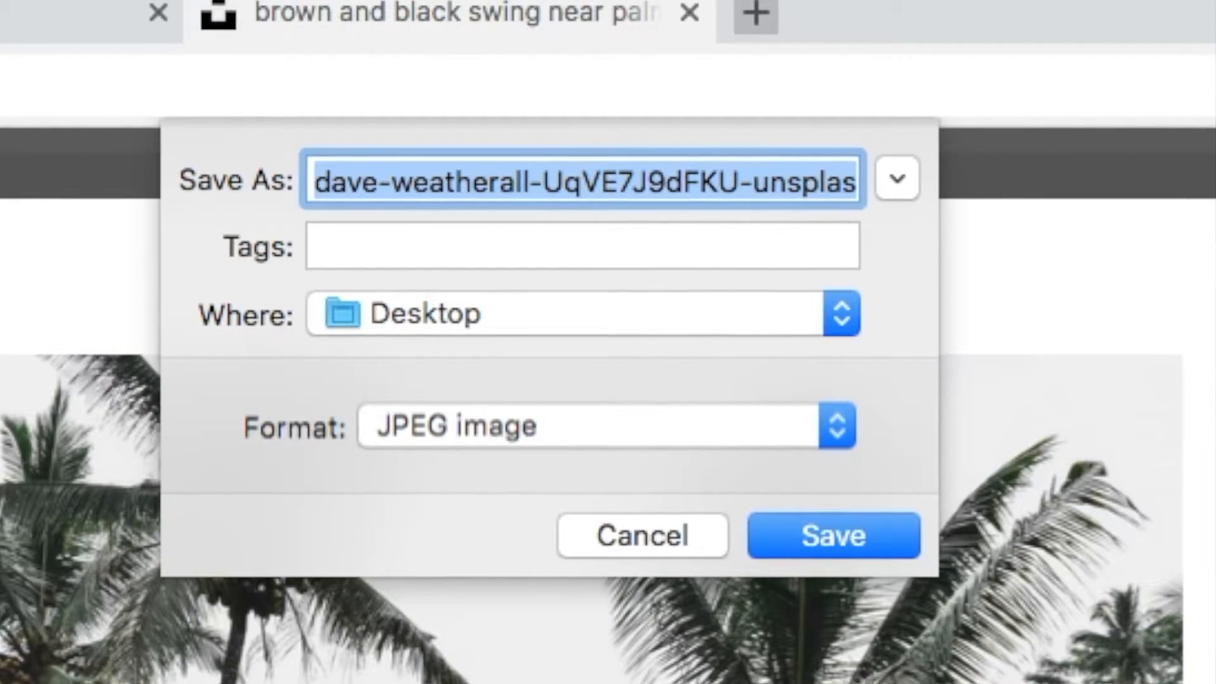
{"action": "type", "text": "U"}
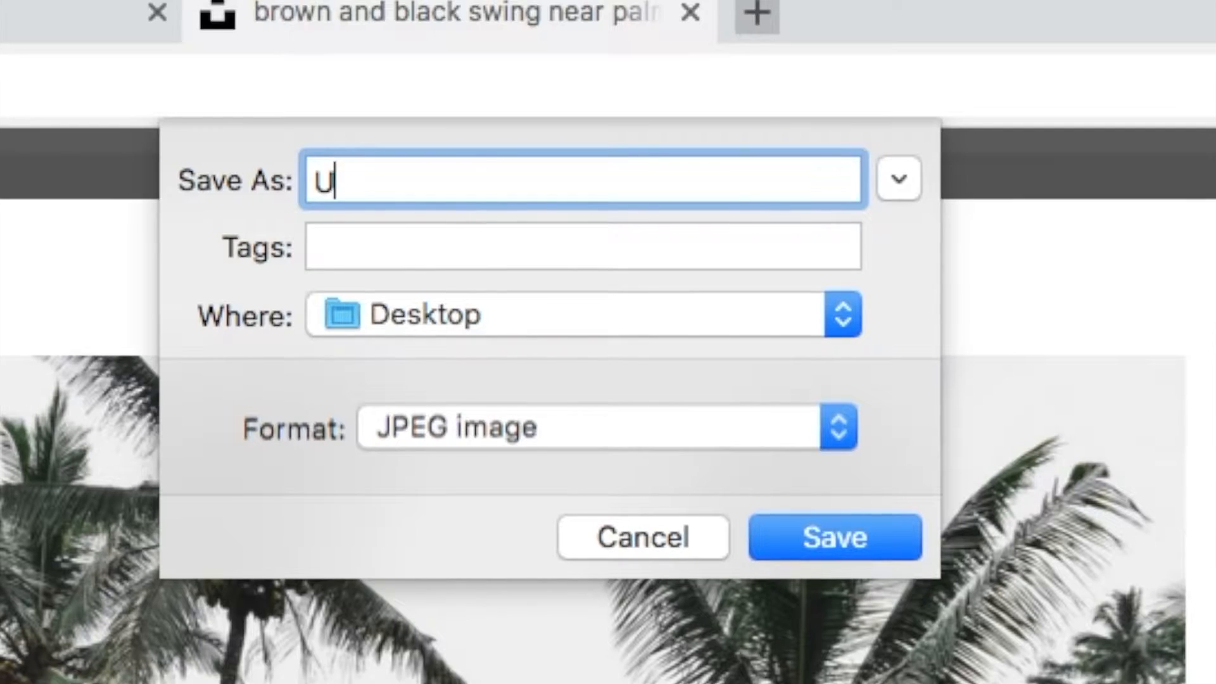
{"action": "type", "text": "bud"}
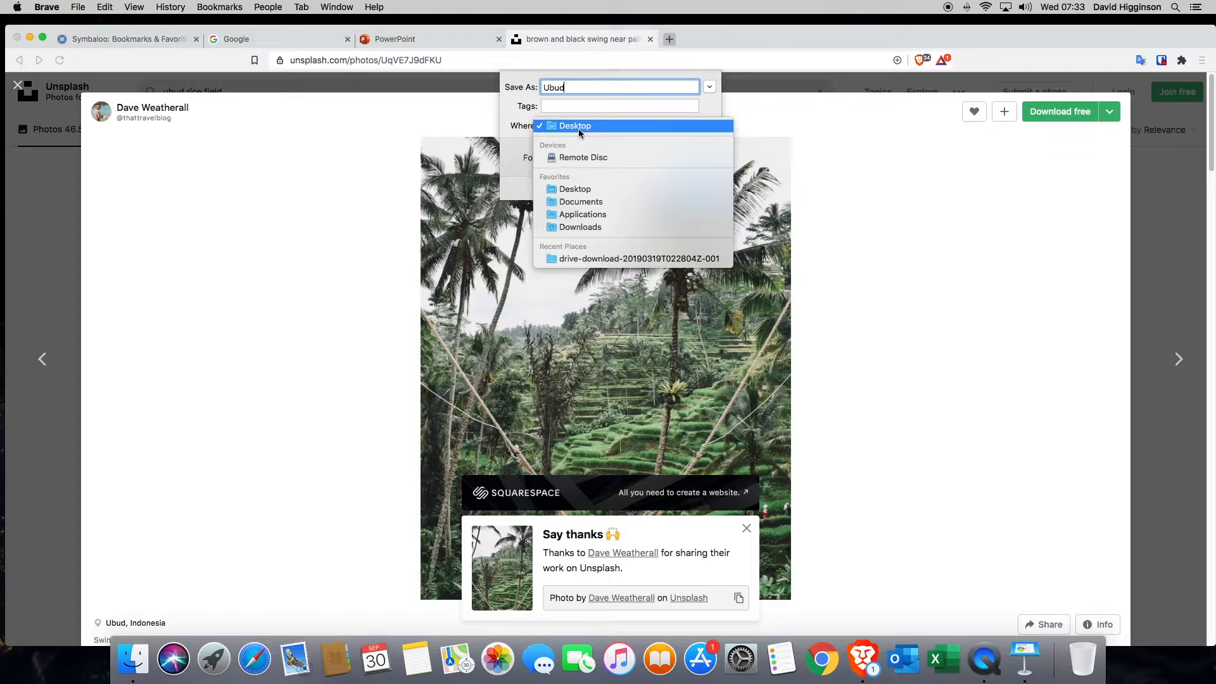
{"action": "left_click", "coordinate": [574, 124]}
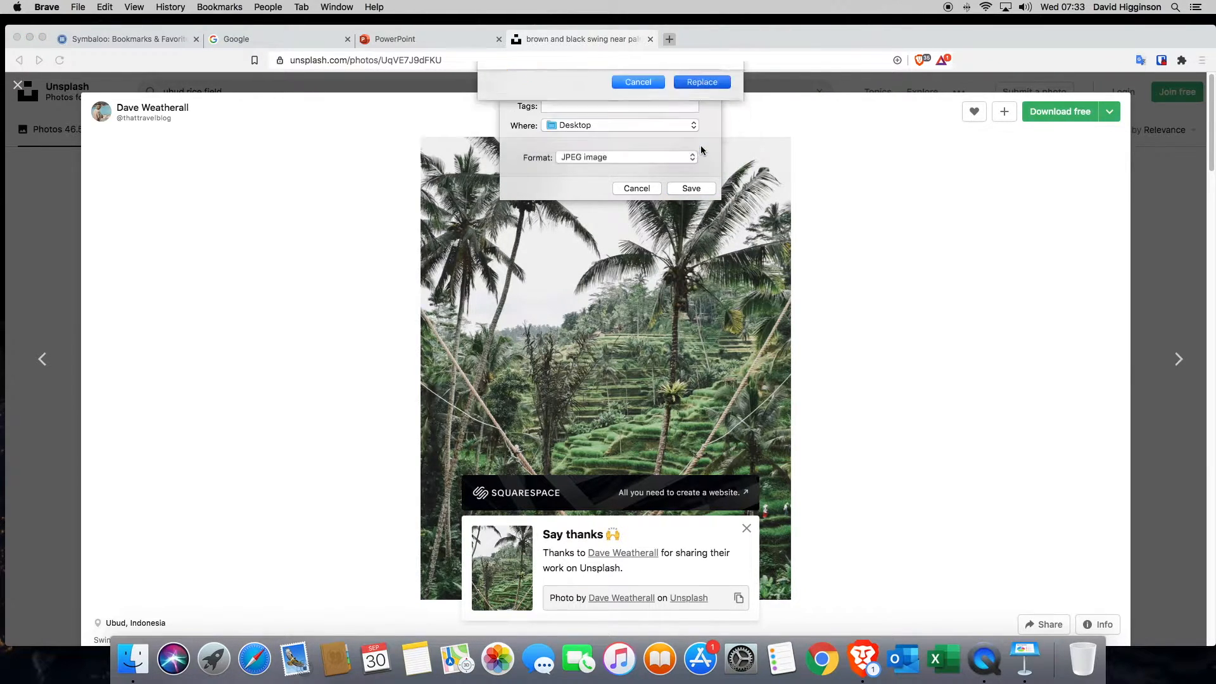
{"action": "left_click", "coordinate": [691, 188]}
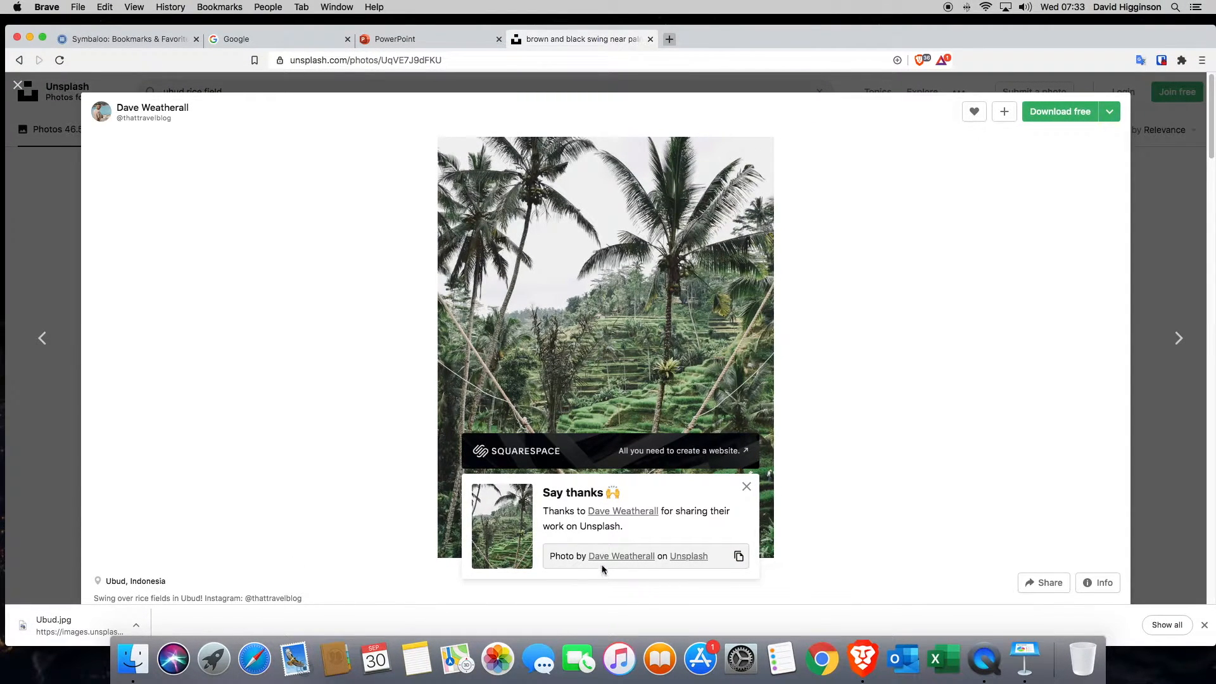
{"action": "mouse_move", "coordinate": [727, 625]}
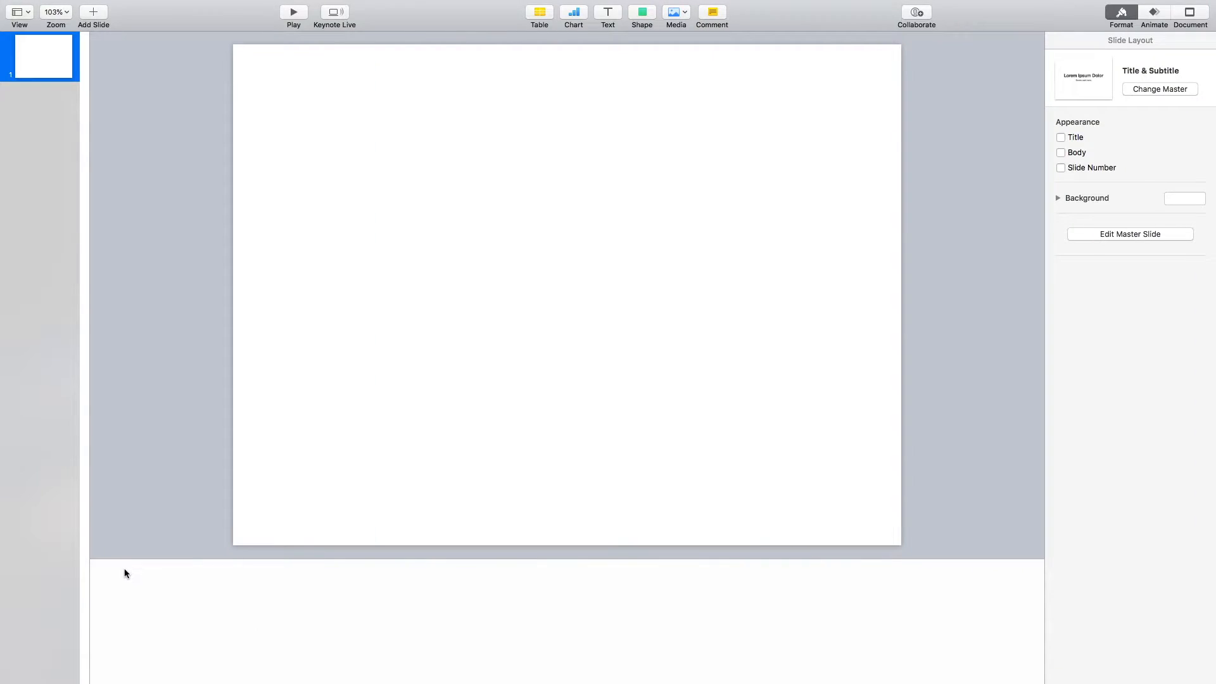
- Replace the pasted HTML credit with plain text 'Photo by Dave Weatherall on Unsplash' after 'Ubud photo'
{"action": "type", "text": "Ubu"}
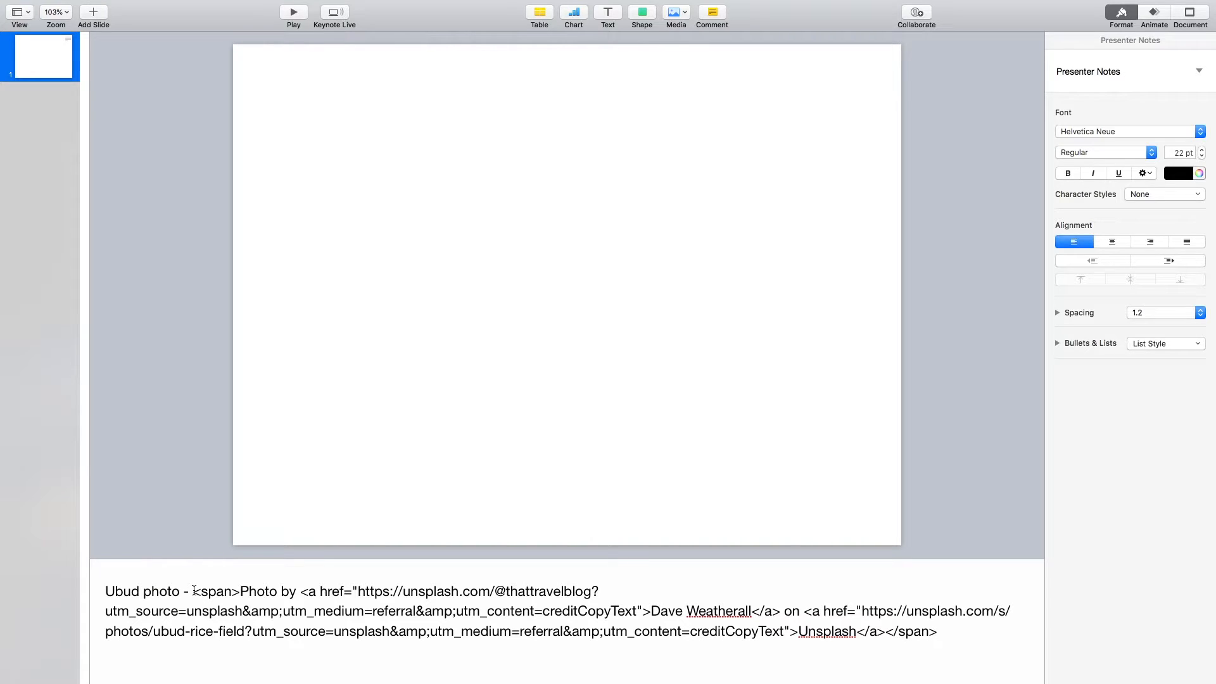
{"action": "left_click_drag", "start_coordinate": [196, 590], "coordinate": [934, 631]}
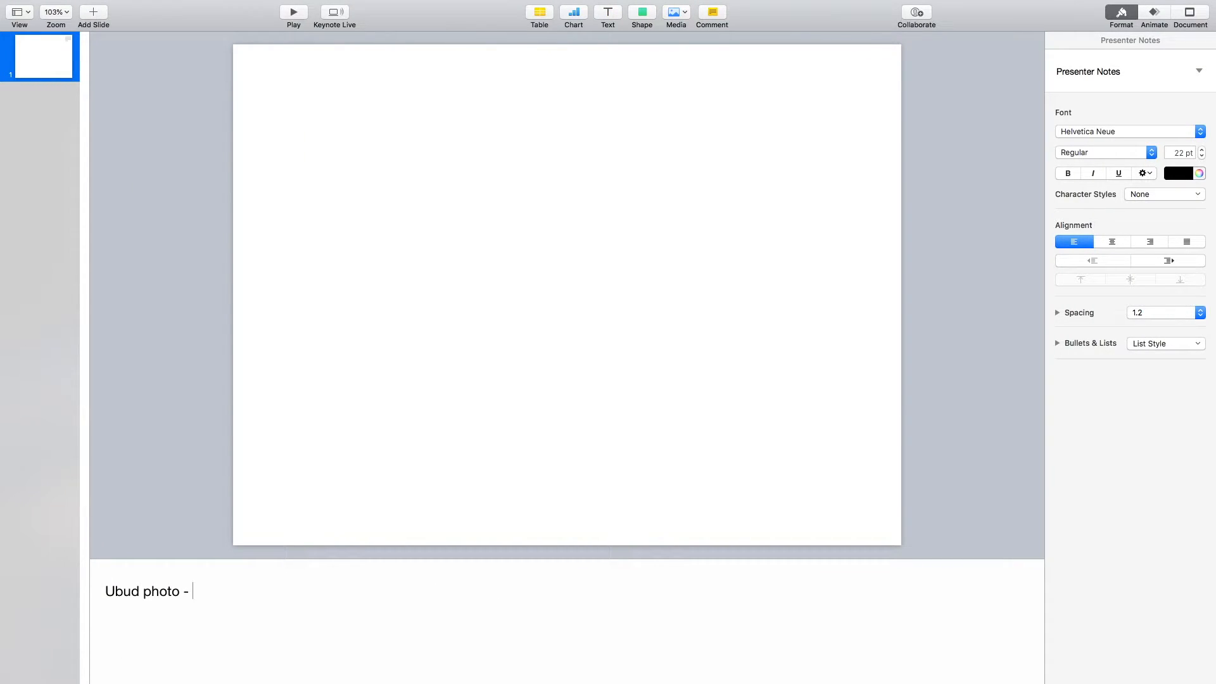
{"action": "type", "text": "Photo by Dave Weatherall on Unsplash"}
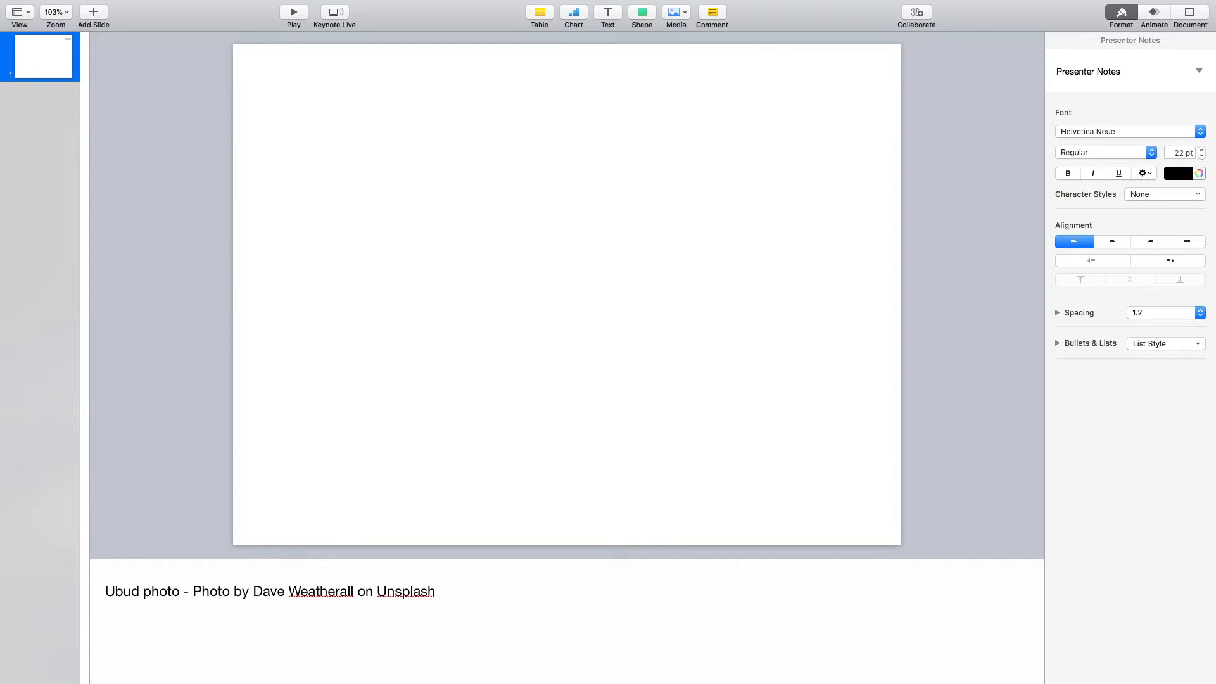
- Drag Ubud.jpg onto the left side of the slide and deselect it
{"action": "left_click", "coordinate": [105, 611]}
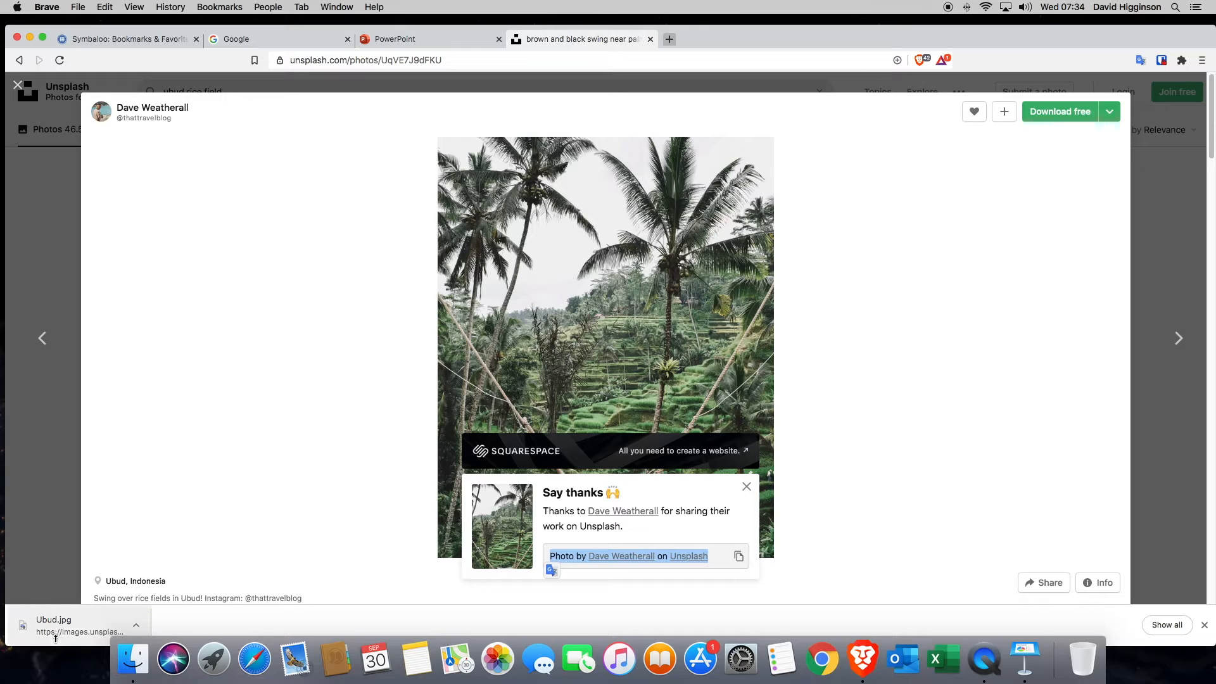
{"action": "mouse_move", "coordinate": [1023, 660]}
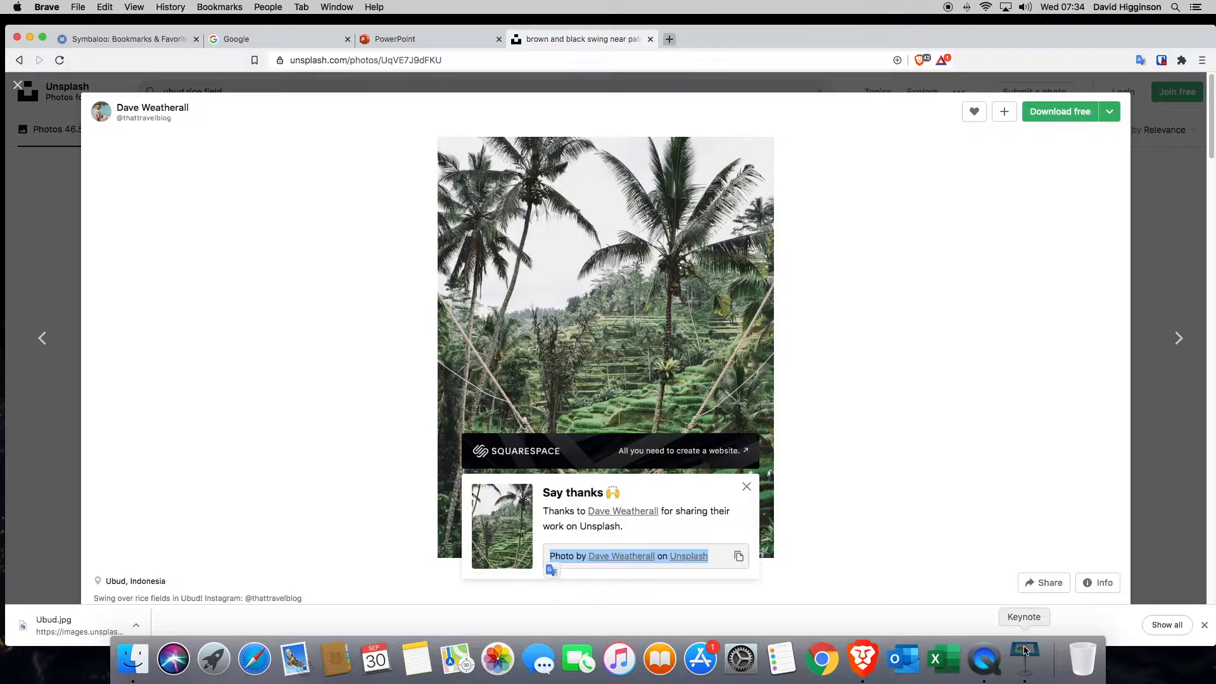
{"action": "left_click", "coordinate": [1024, 659]}
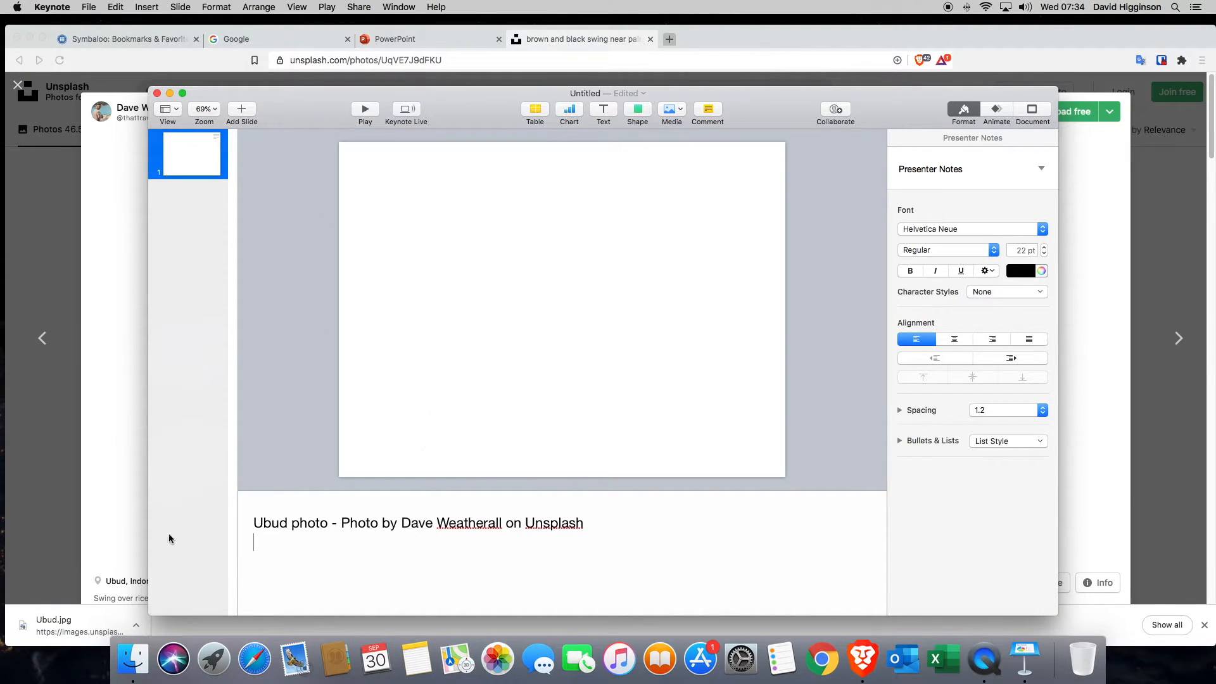
{"action": "mouse_move", "coordinate": [120, 631]}
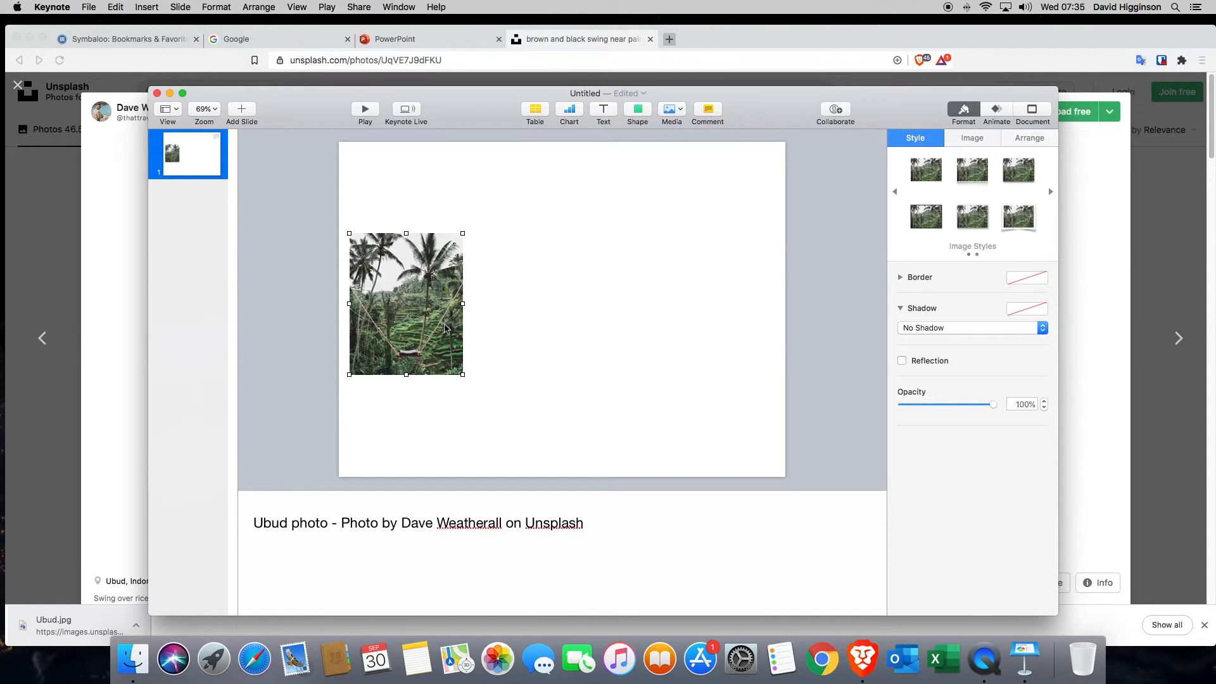
{"action": "mouse_move", "coordinate": [388, 391]}
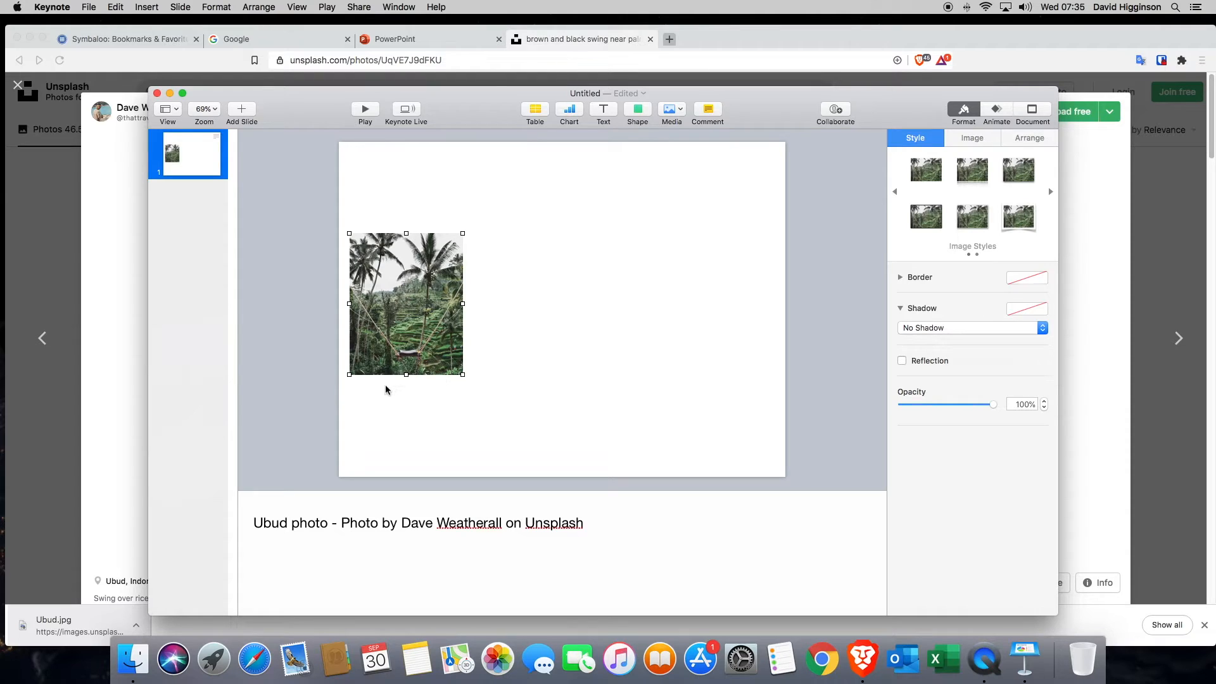
{"action": "mouse_move", "coordinate": [460, 384]}
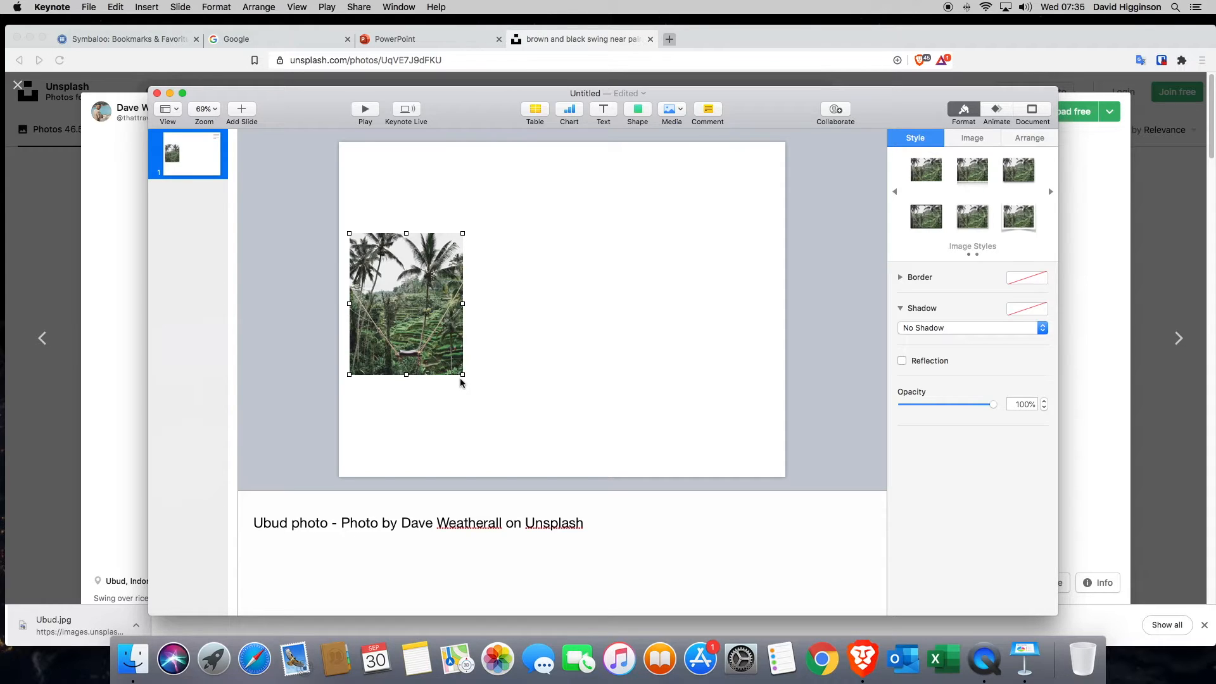
{"action": "left_click", "coordinate": [553, 331]}
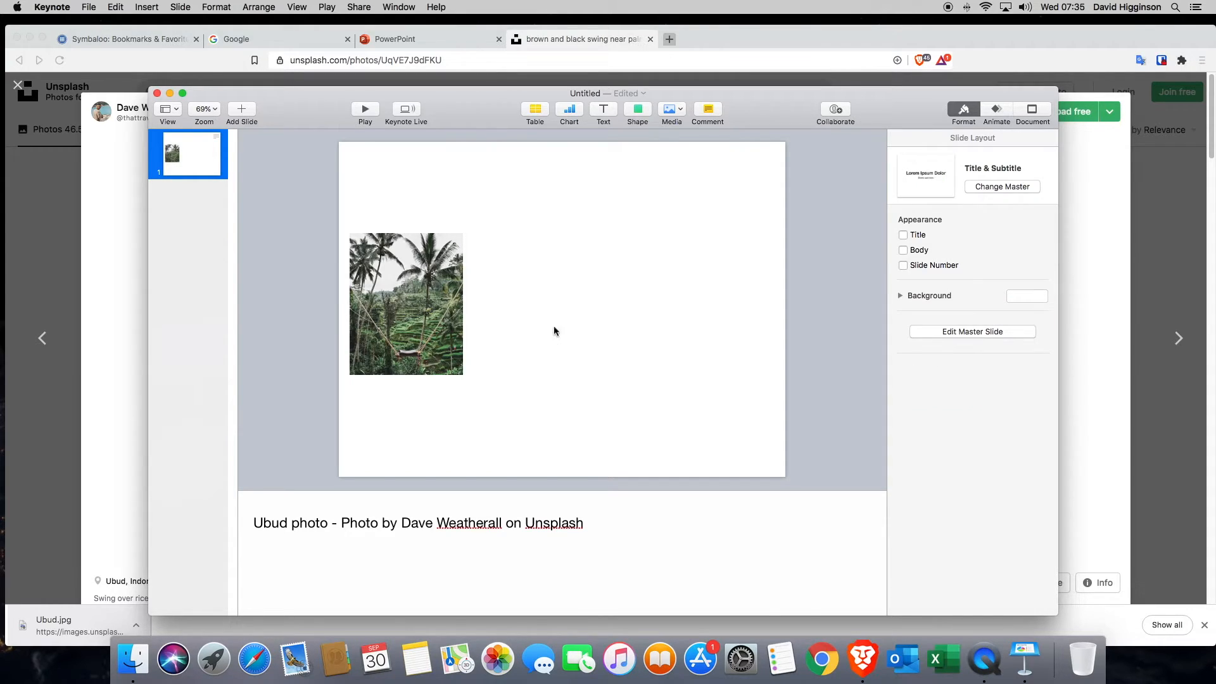
{"action": "mouse_move", "coordinate": [527, 388]}
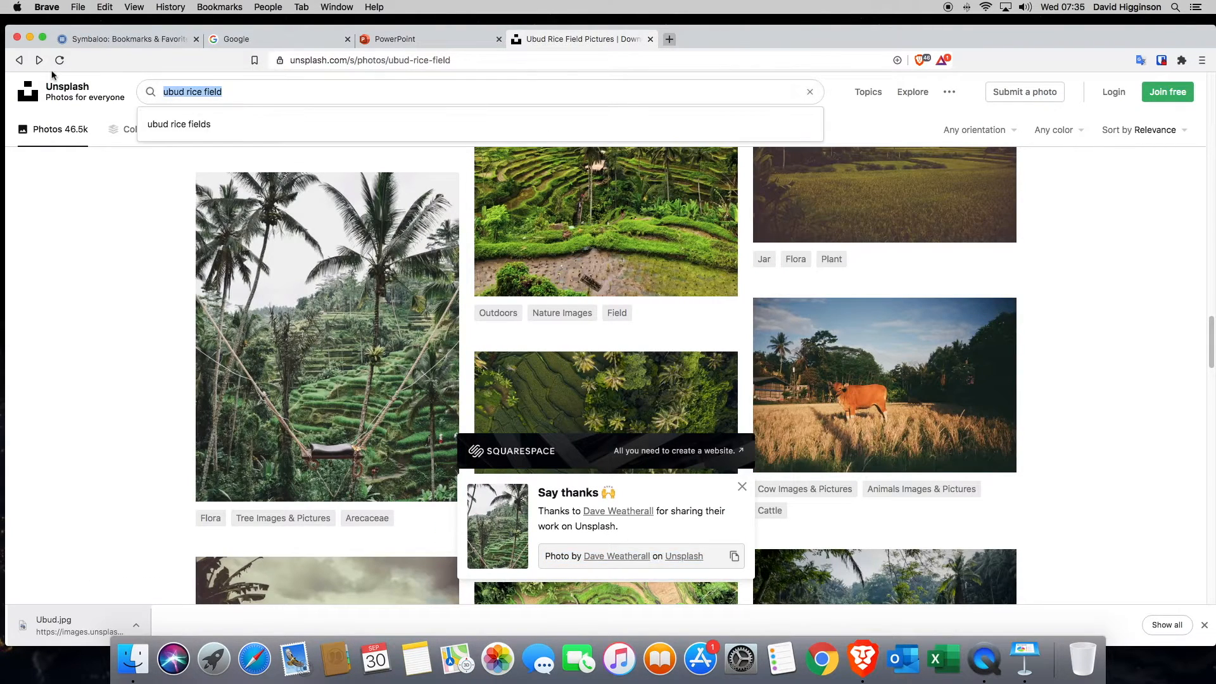
- Search Unsplash for 'storm trooper' to find the Lego stormtrooper photo
{"action": "type", "text": "storm trooper"}
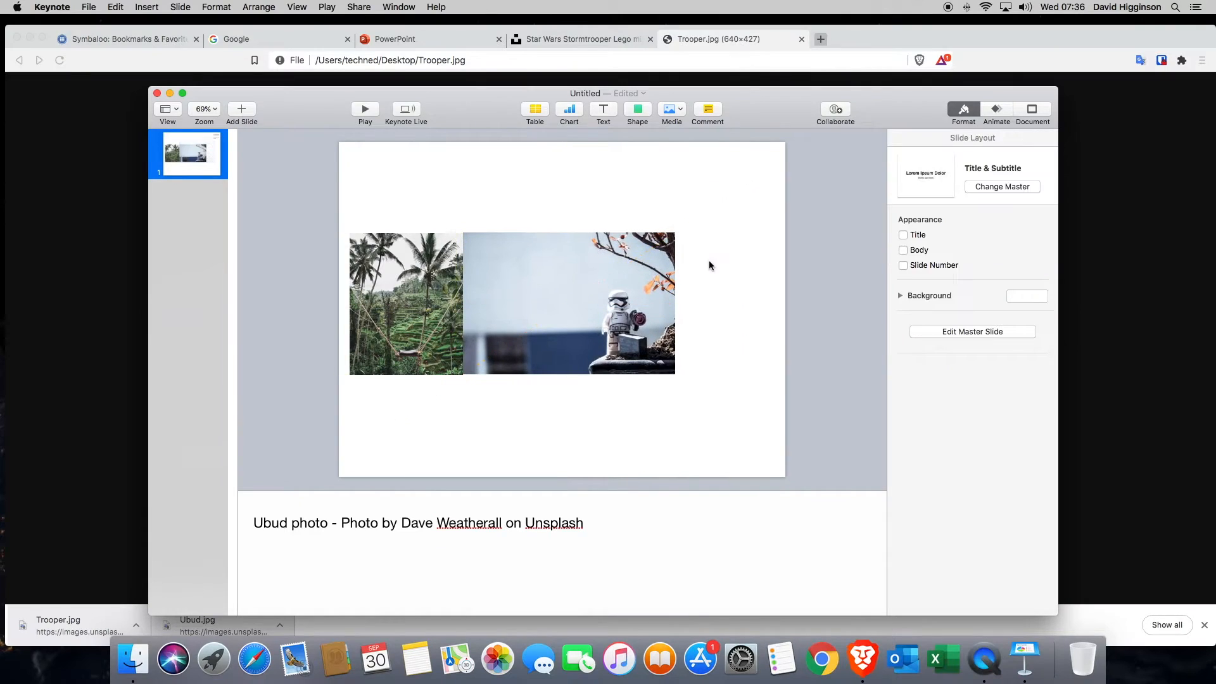
- Crop the stormtrooper photo narrower with Edit Mask so it matches the Ubud photo
{"action": "left_click", "coordinate": [569, 302]}
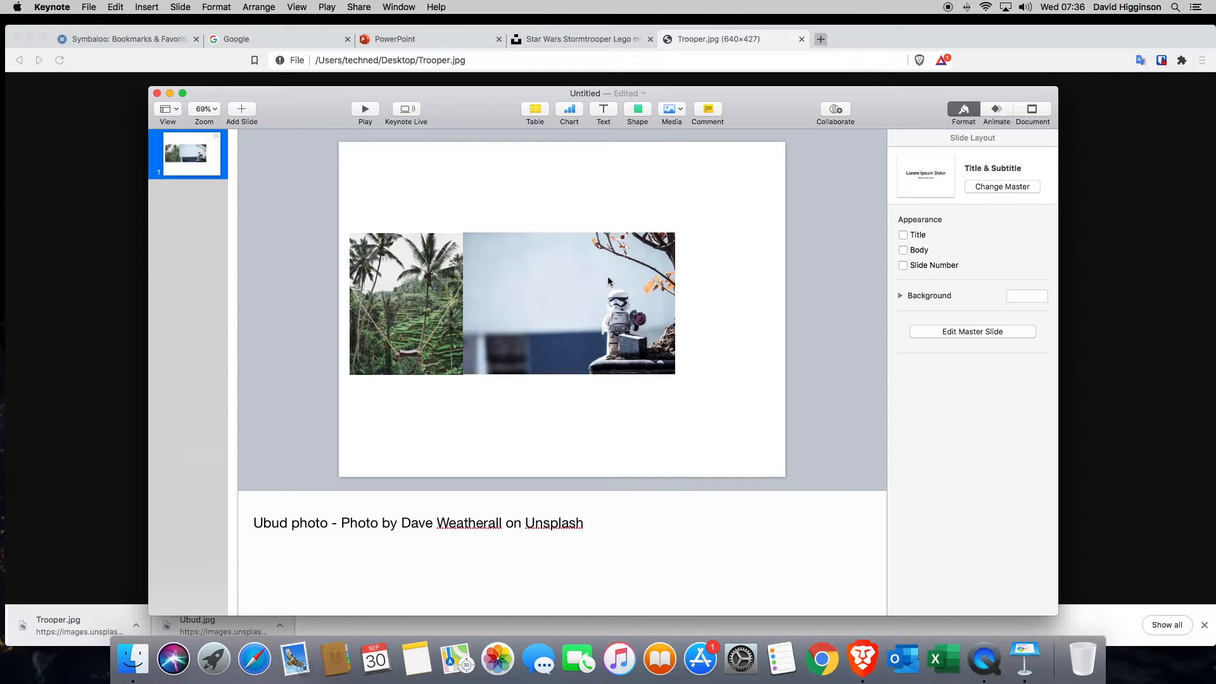
{"action": "left_click", "coordinate": [569, 303]}
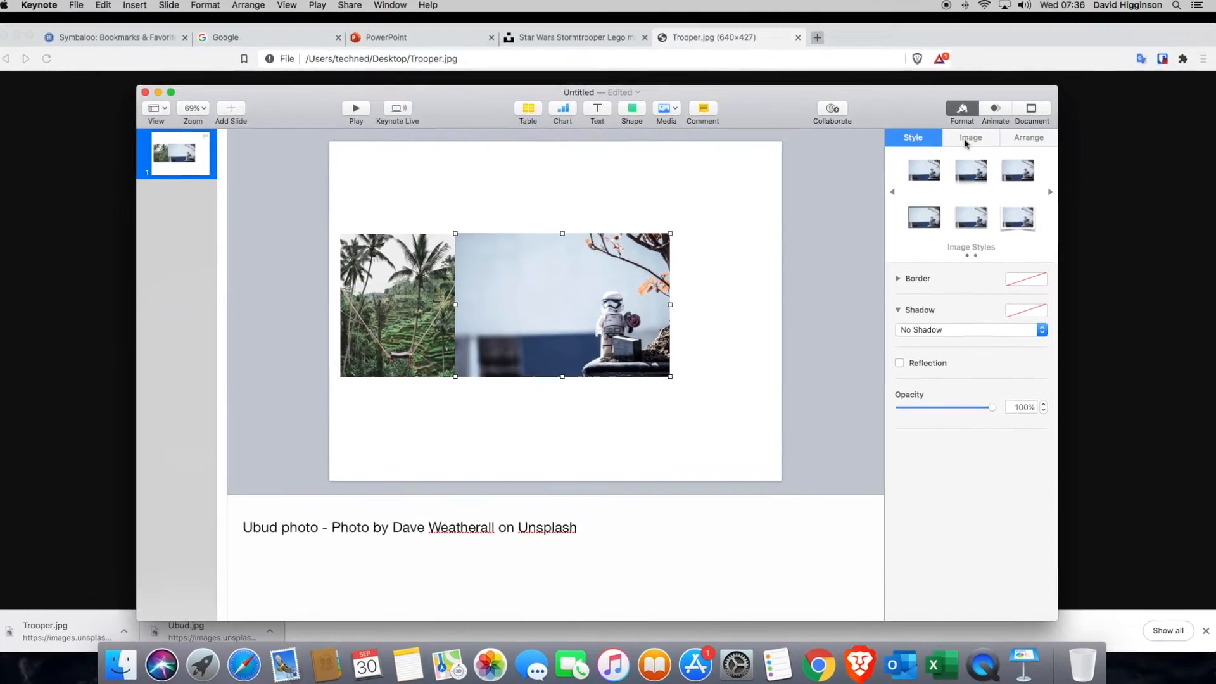
{"action": "left_click", "coordinate": [970, 137]}
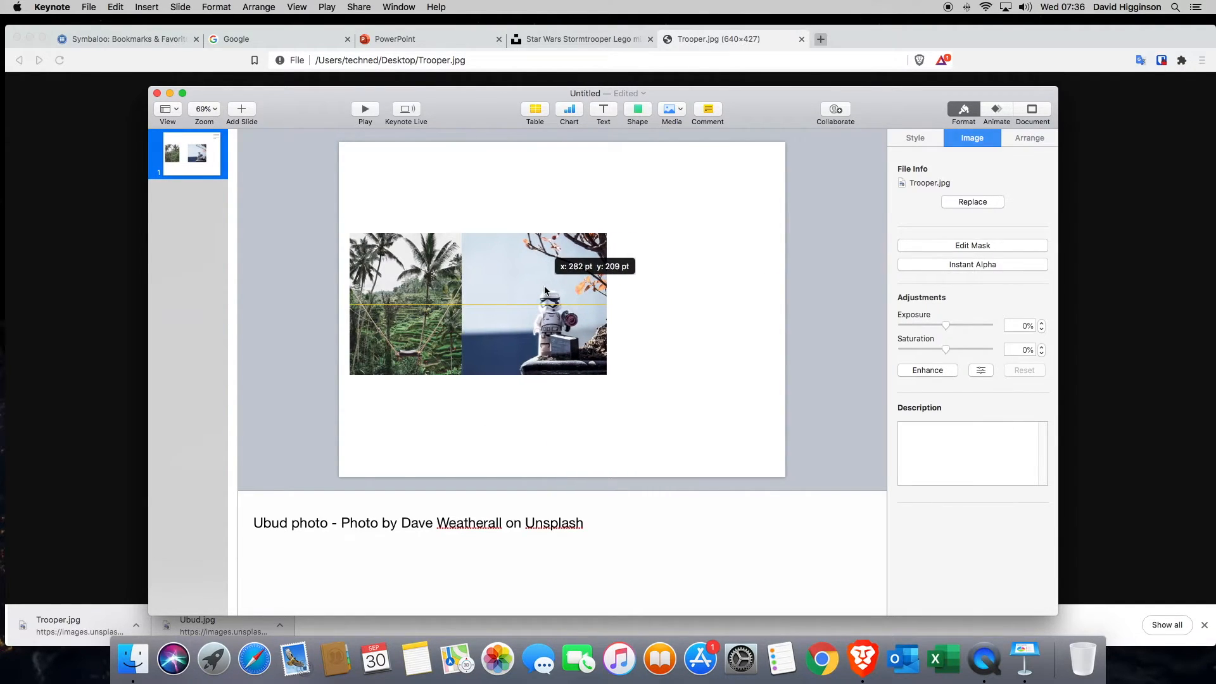
{"action": "left_click", "coordinate": [556, 604]}
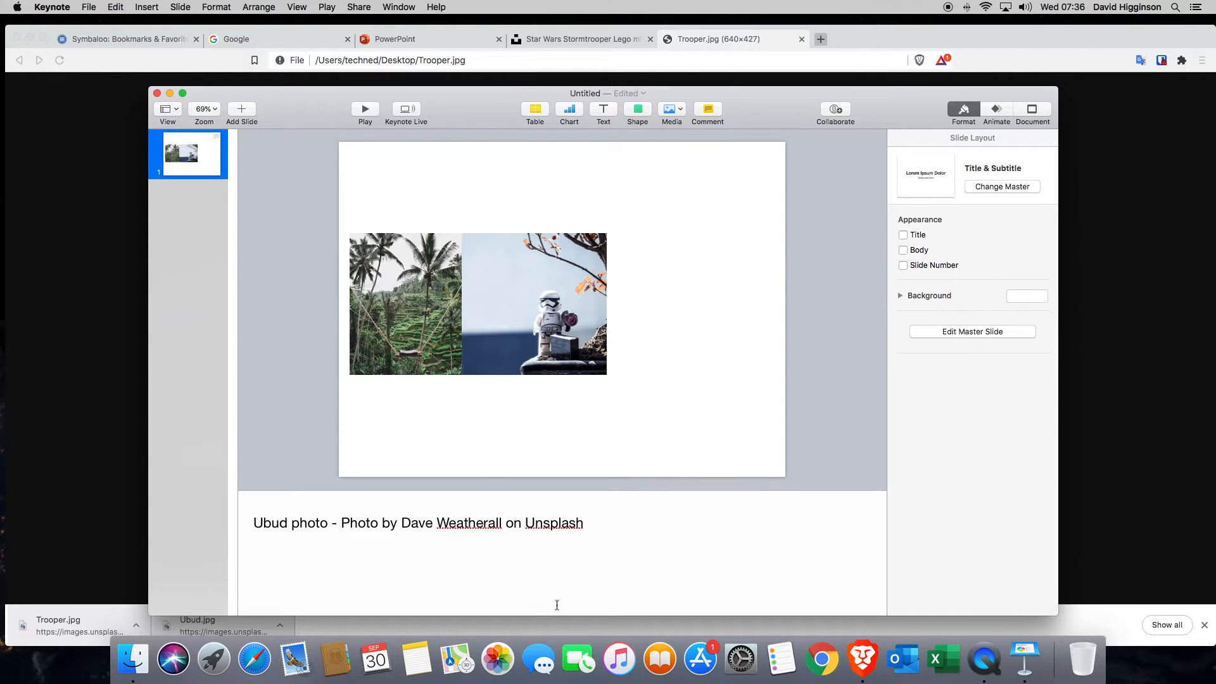
{"action": "mouse_move", "coordinate": [604, 515]}
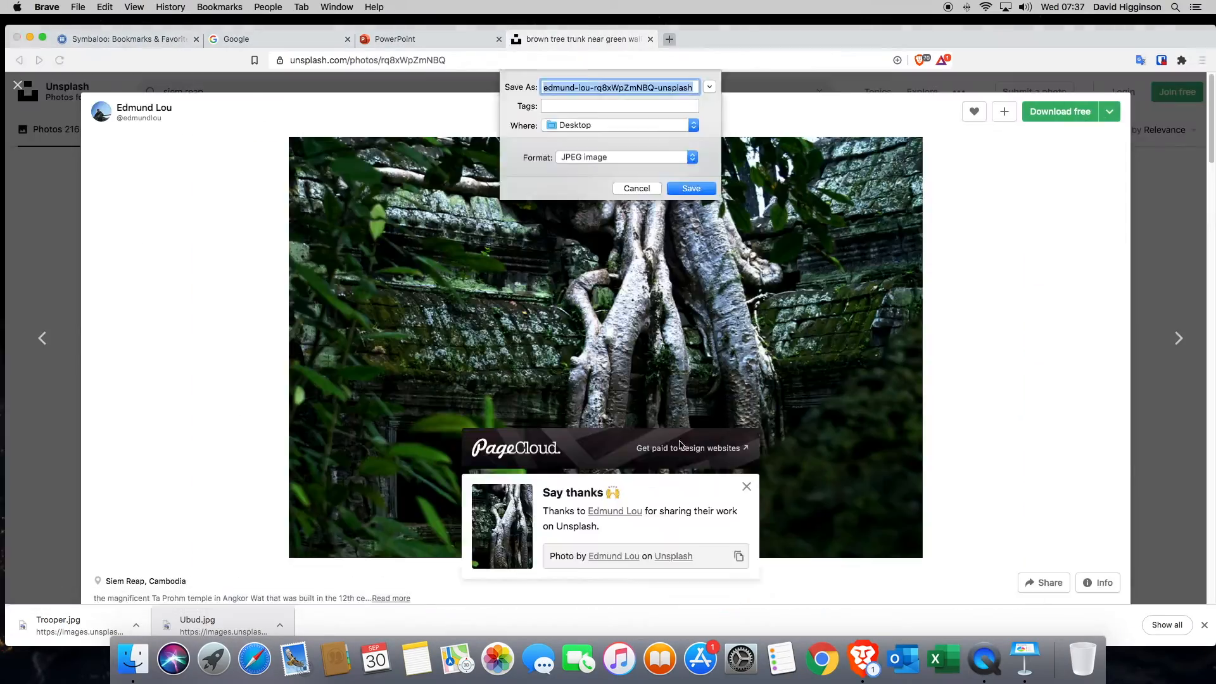
- Edit the suggested file name for the Siem Reap tree-root photo
{"action": "left_click", "coordinate": [689, 188]}
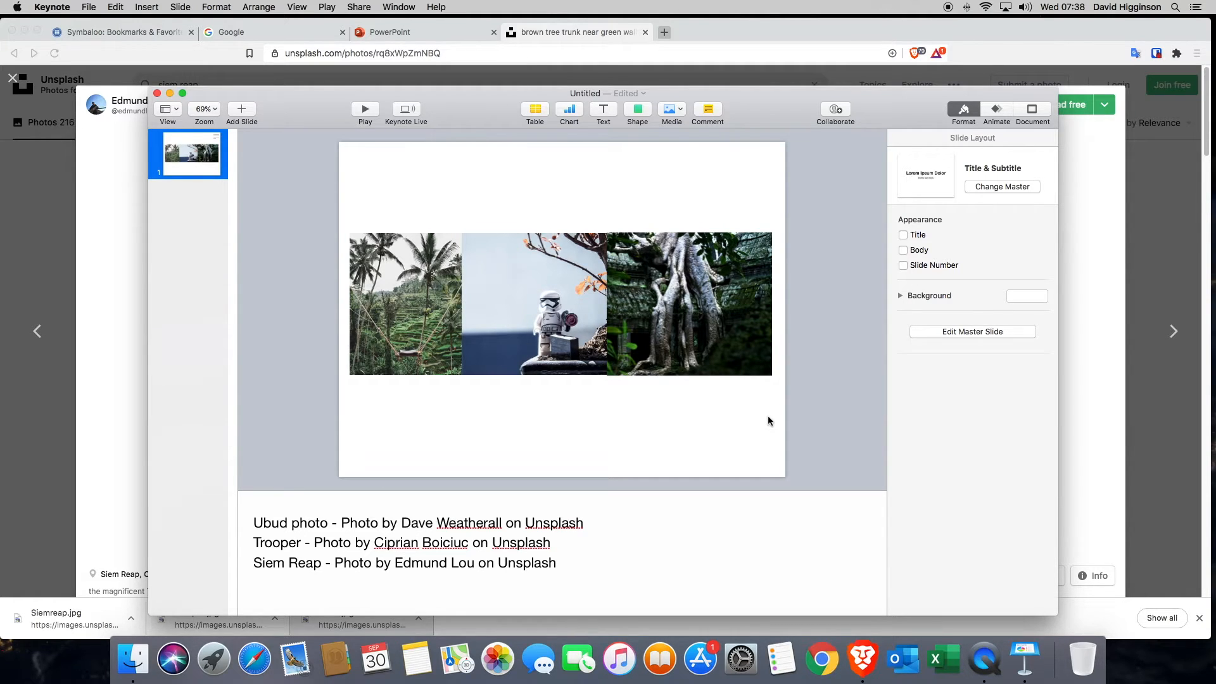
{"action": "mouse_move", "coordinate": [717, 393]}
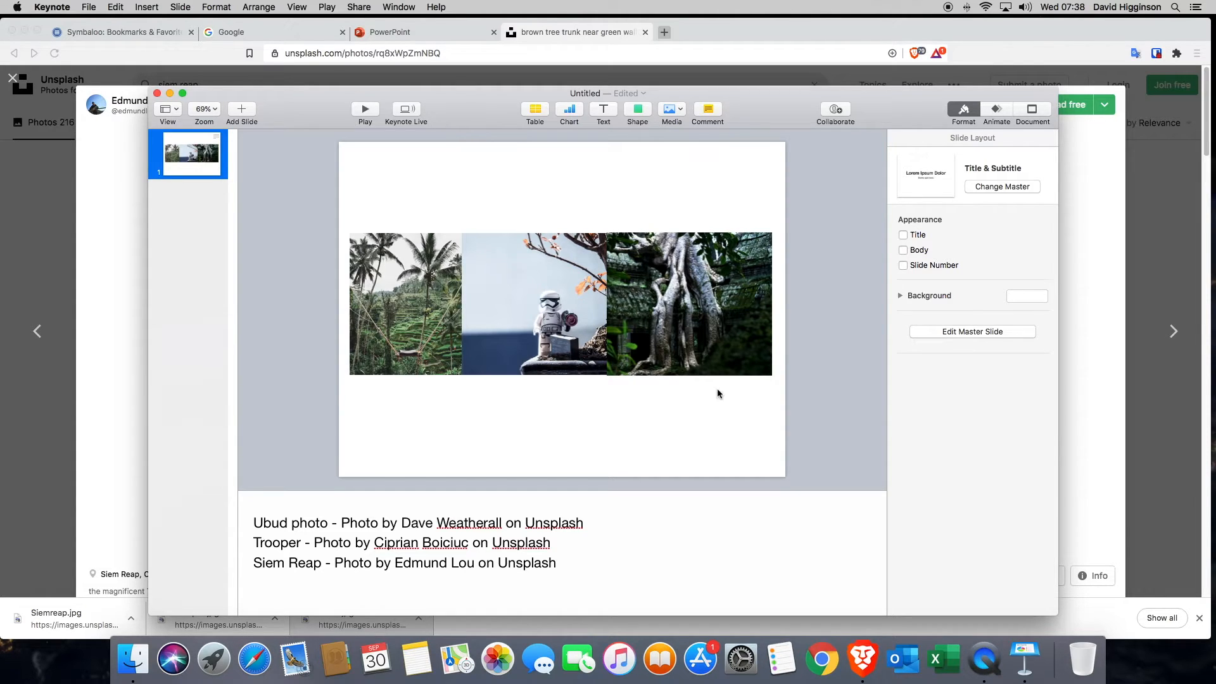
{"action": "mouse_move", "coordinate": [428, 302]}
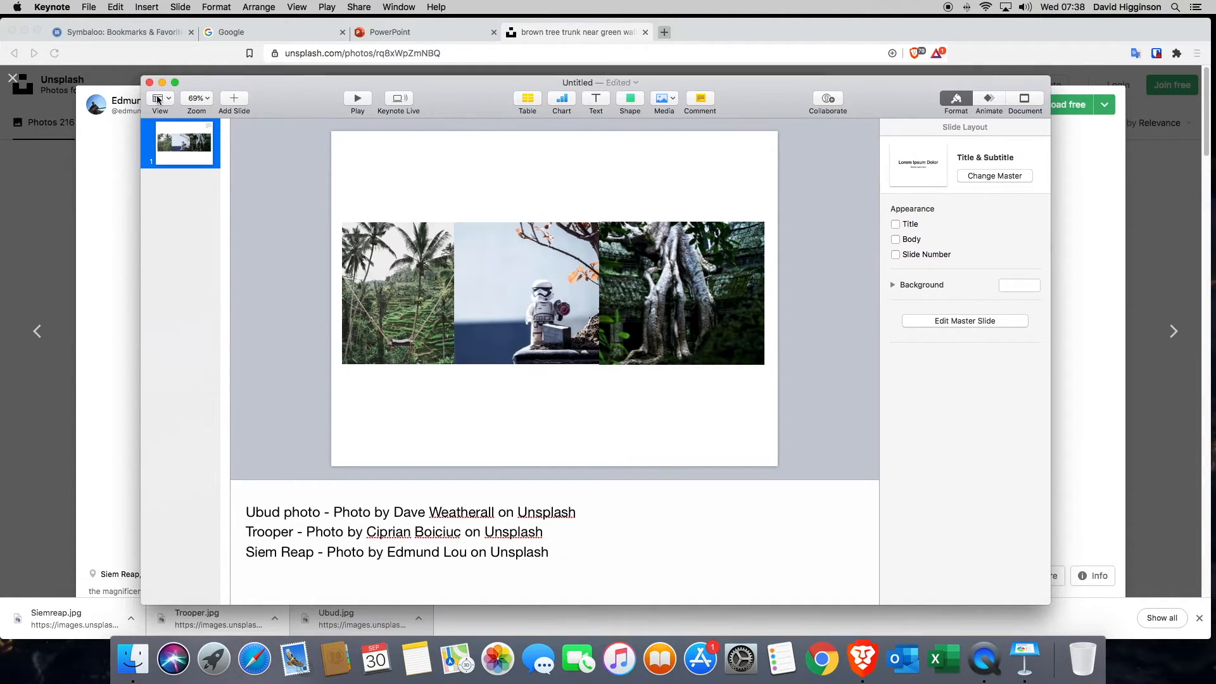
- Go full screen and place a new 'Ubud' text box at the photo's top-left
{"action": "left_click", "coordinate": [175, 83]}
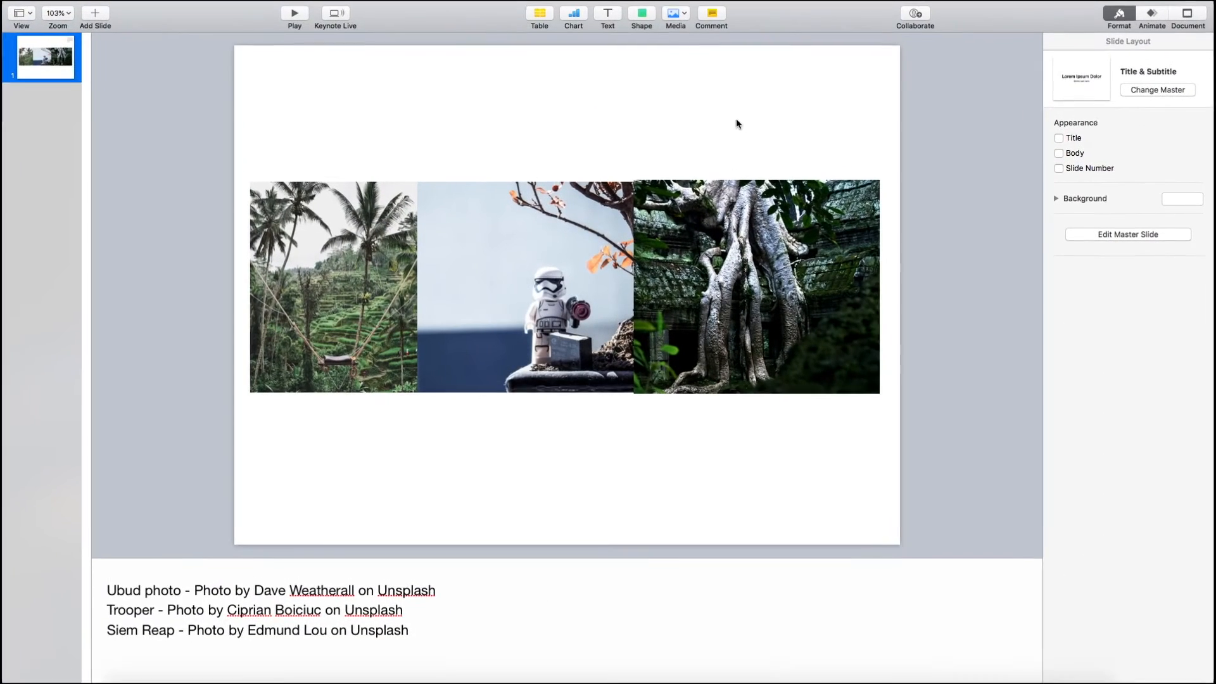
{"action": "left_click", "coordinate": [607, 13]}
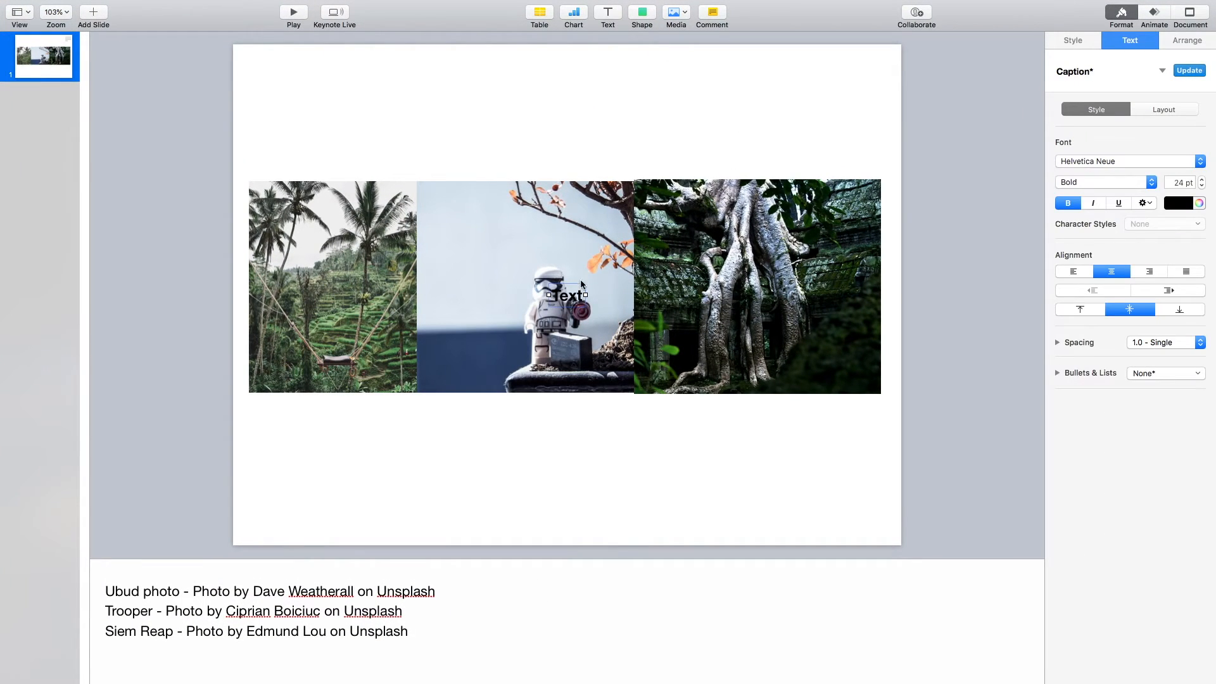
{"action": "left_click_drag", "start_coordinate": [566, 294], "coordinate": [265, 197]}
{"action": "type", "text": "Ubud"}
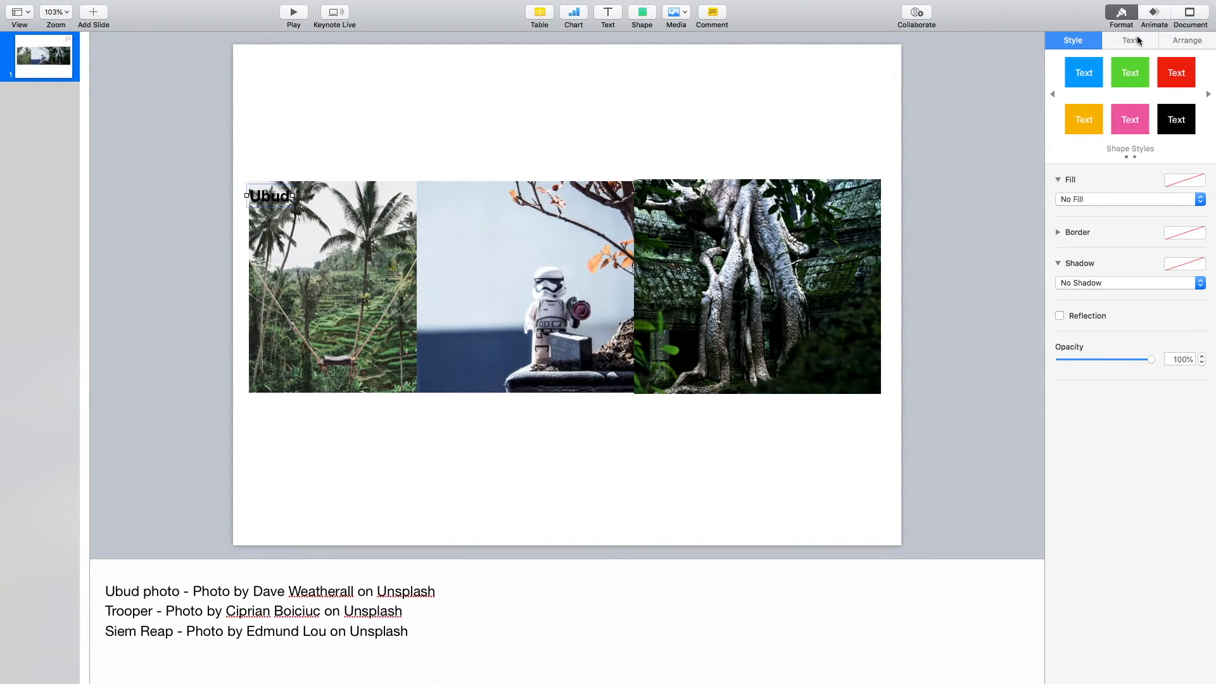
- Colour the Ubud label's text bright green
{"action": "left_click", "coordinate": [1129, 40]}
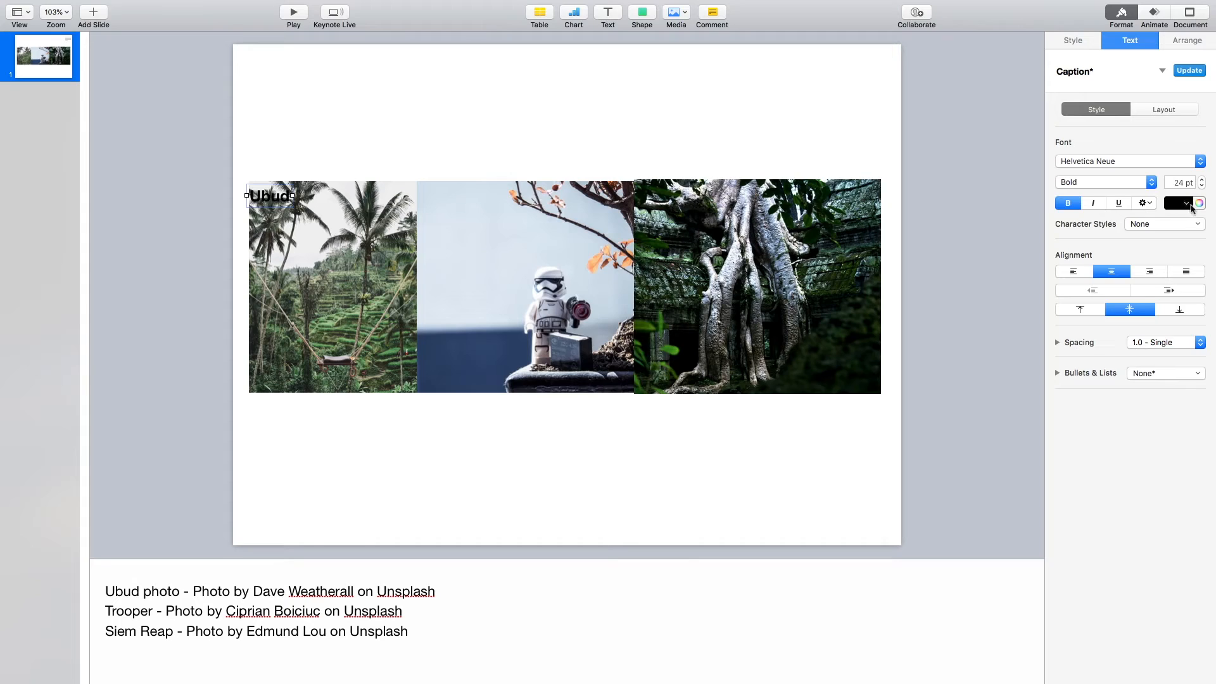
{"action": "left_click", "coordinate": [1178, 203]}
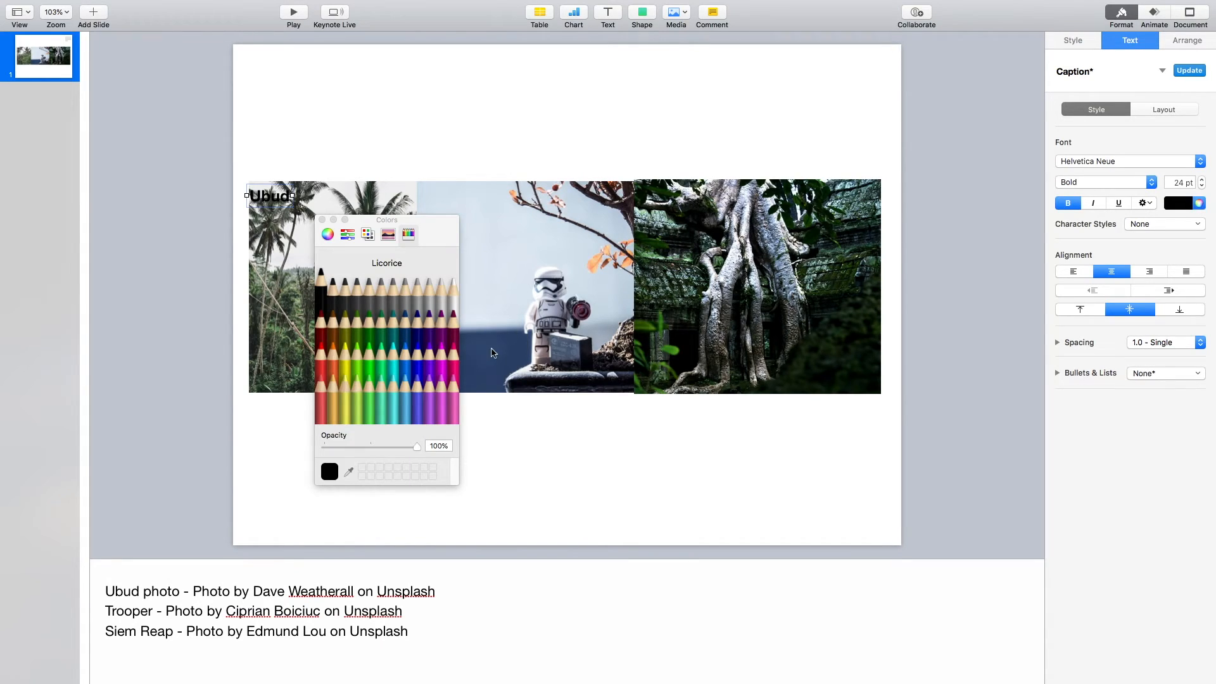
{"action": "left_click", "coordinate": [370, 353]}
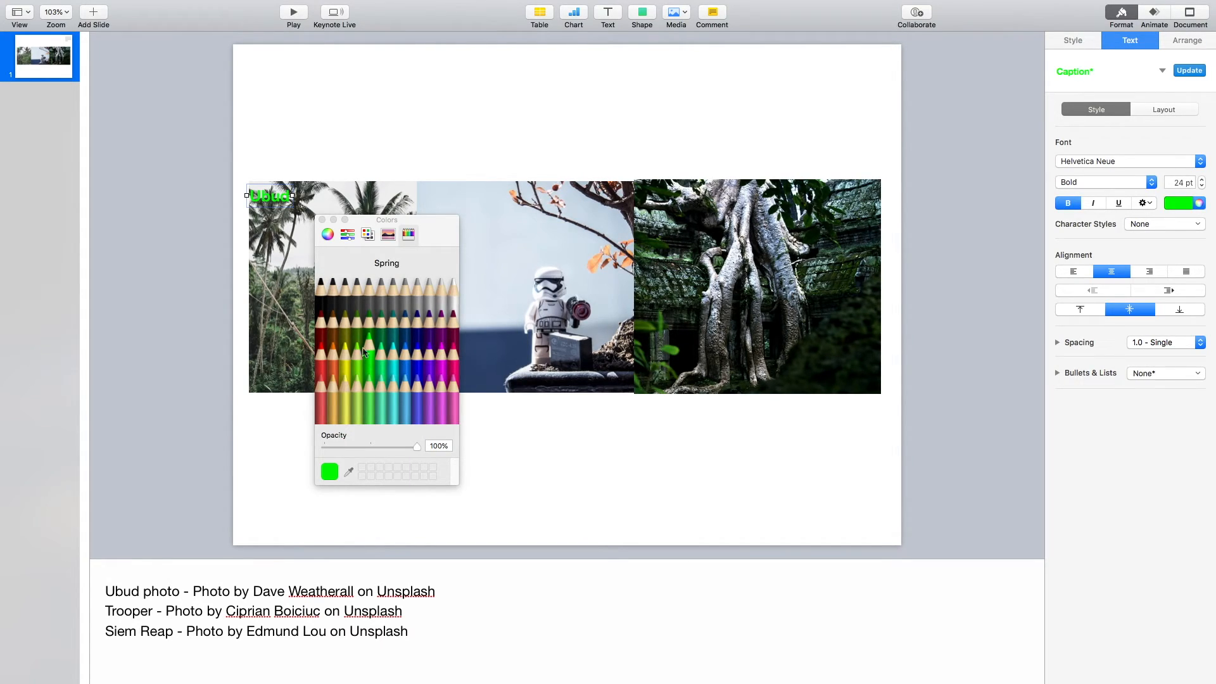
- Place the Ubud label at the photo's top-left corner and apply the blue filled box style
{"action": "left_click_drag", "start_coordinate": [269, 194], "coordinate": [280, 345]}
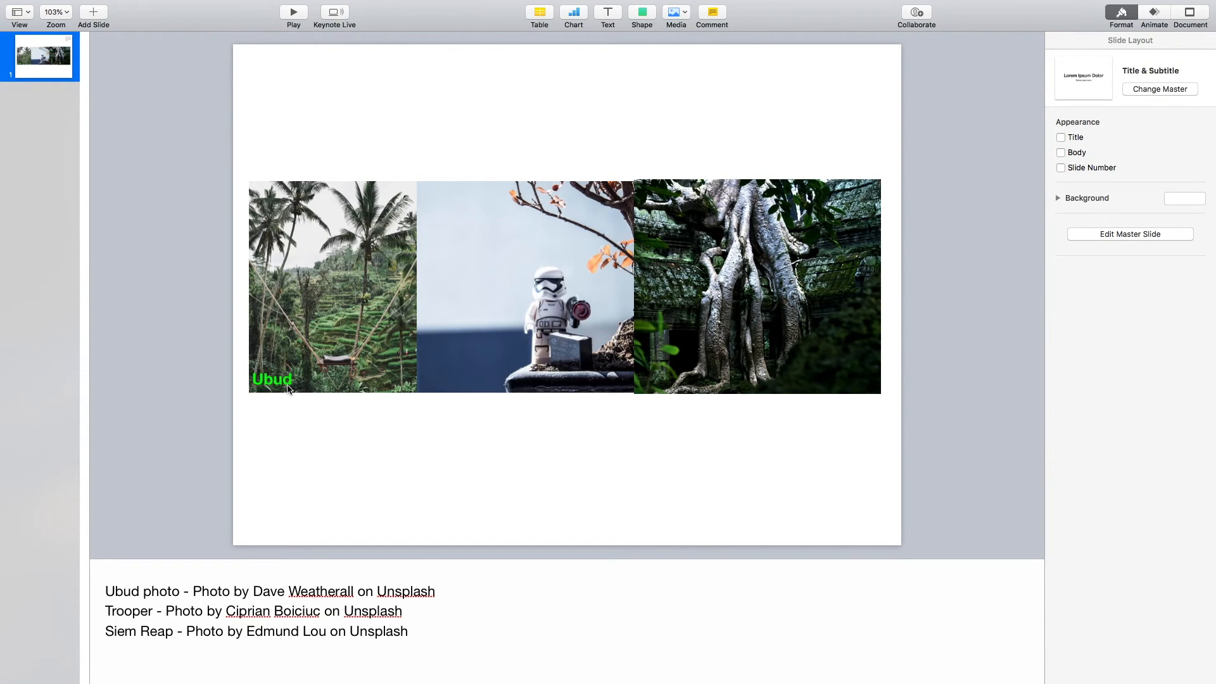
{"action": "left_click_drag", "start_coordinate": [272, 380], "coordinate": [272, 193]}
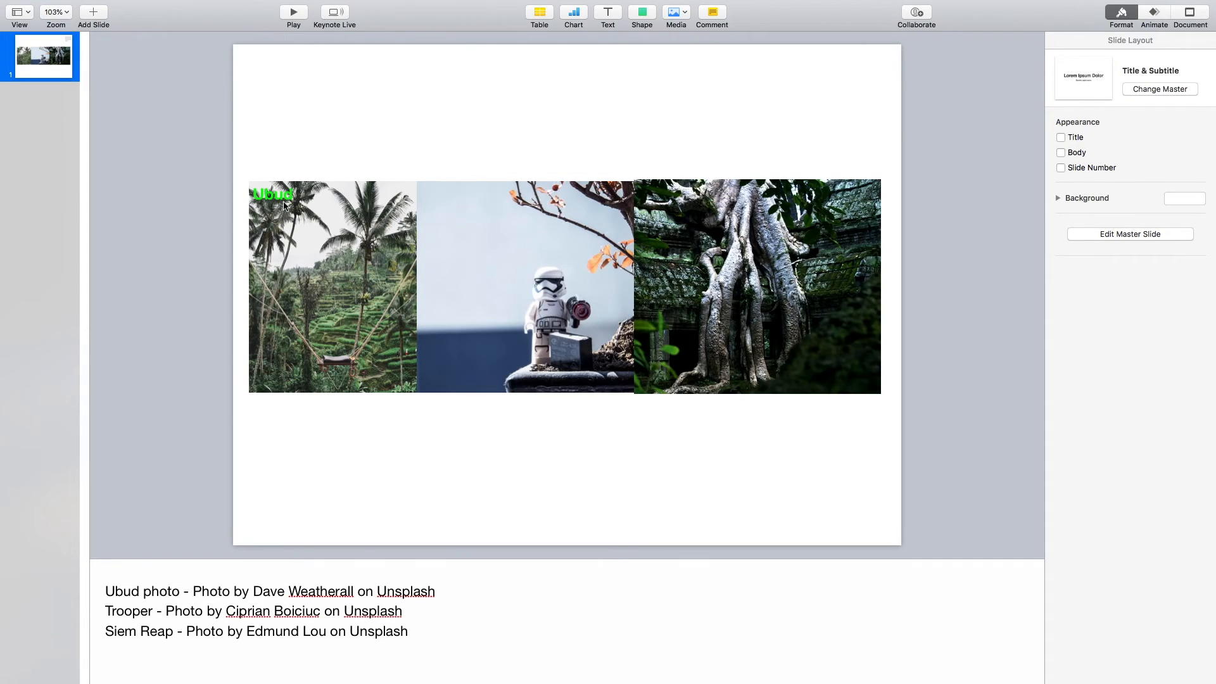
{"action": "left_click", "coordinate": [272, 194]}
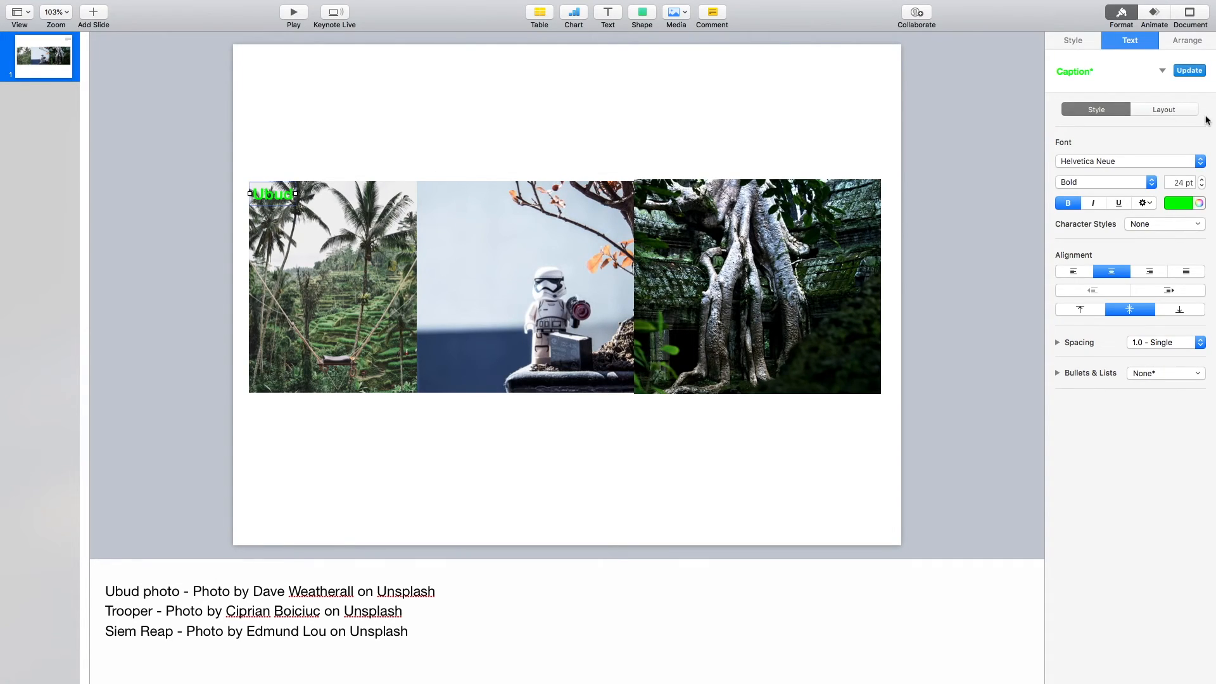
{"action": "left_click", "coordinate": [1072, 39]}
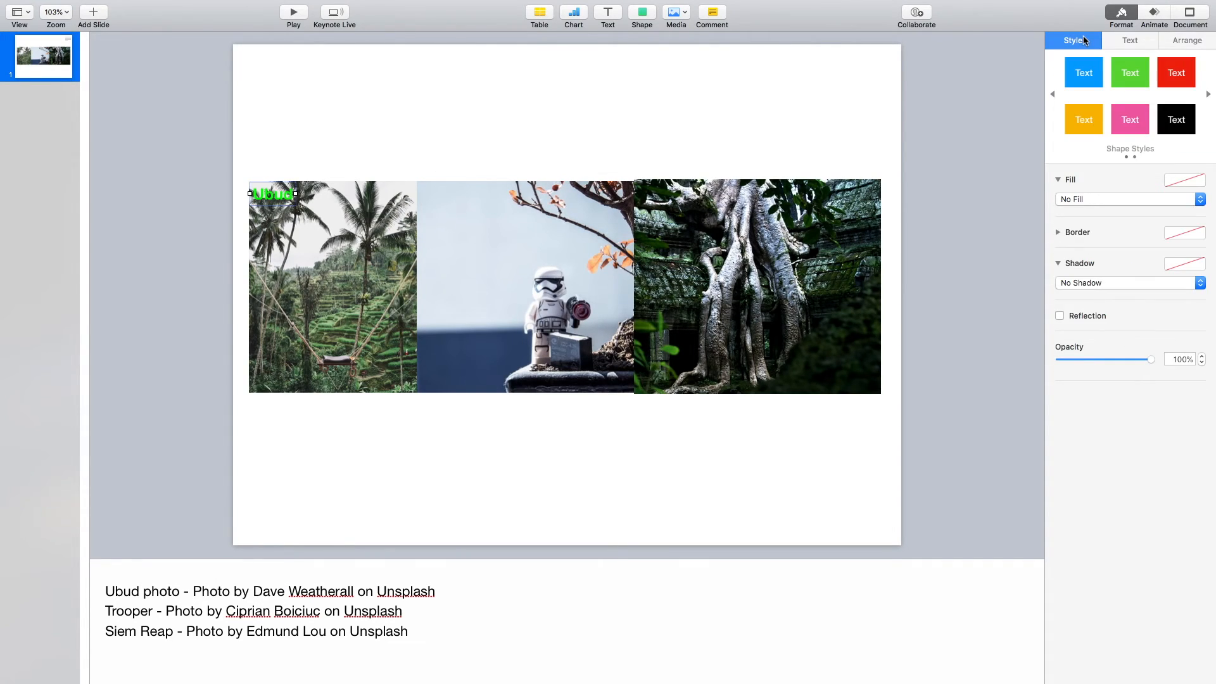
{"action": "left_click", "coordinate": [1082, 72]}
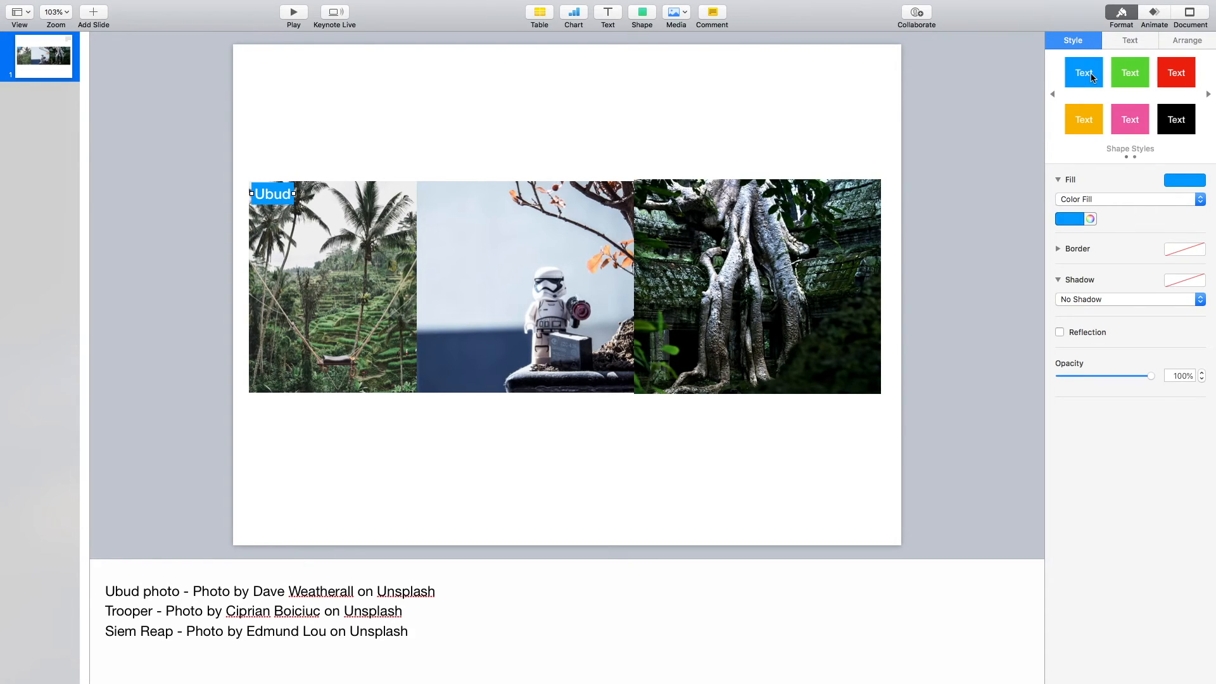
{"action": "mouse_move", "coordinate": [1082, 105]}
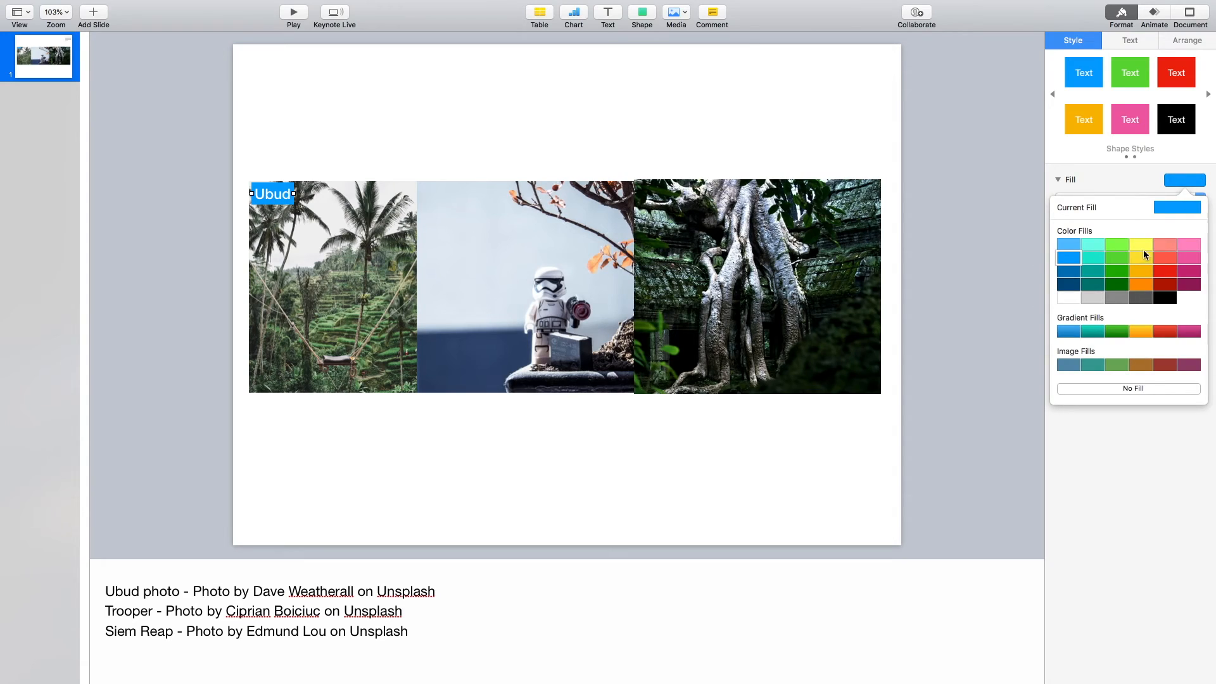
- Fill the Ubud label with salmon and add a solid 6 pt line border
{"action": "left_click", "coordinate": [1141, 258]}
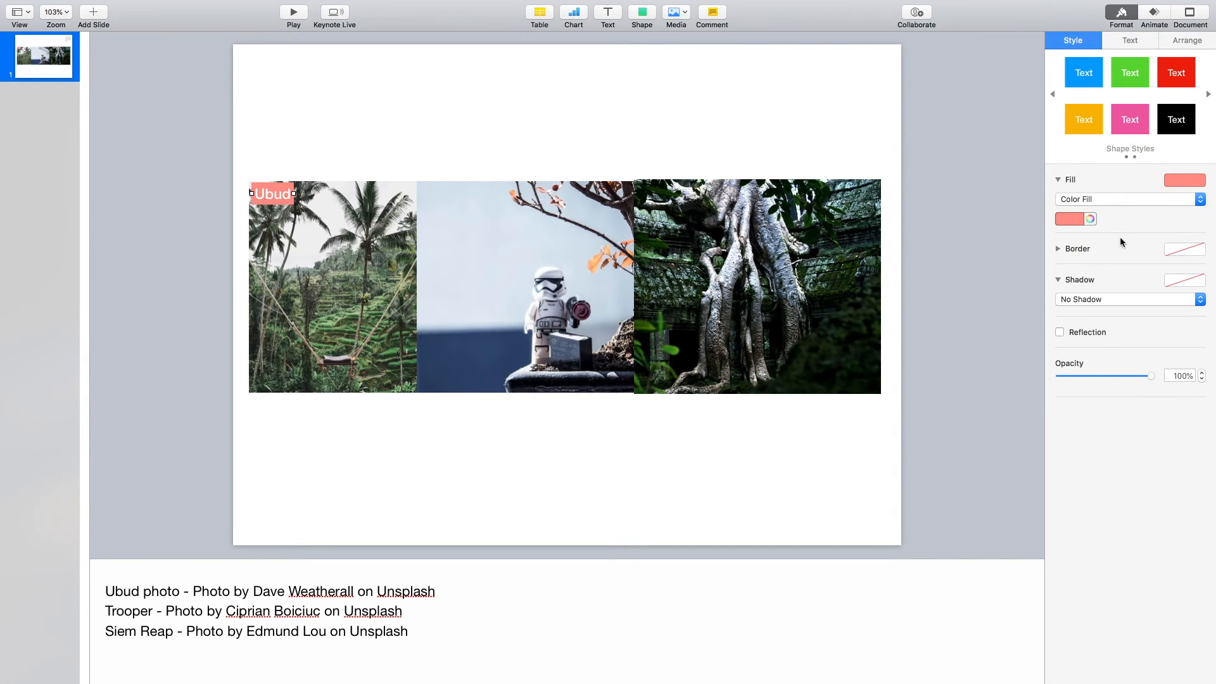
{"action": "left_click", "coordinate": [1184, 248]}
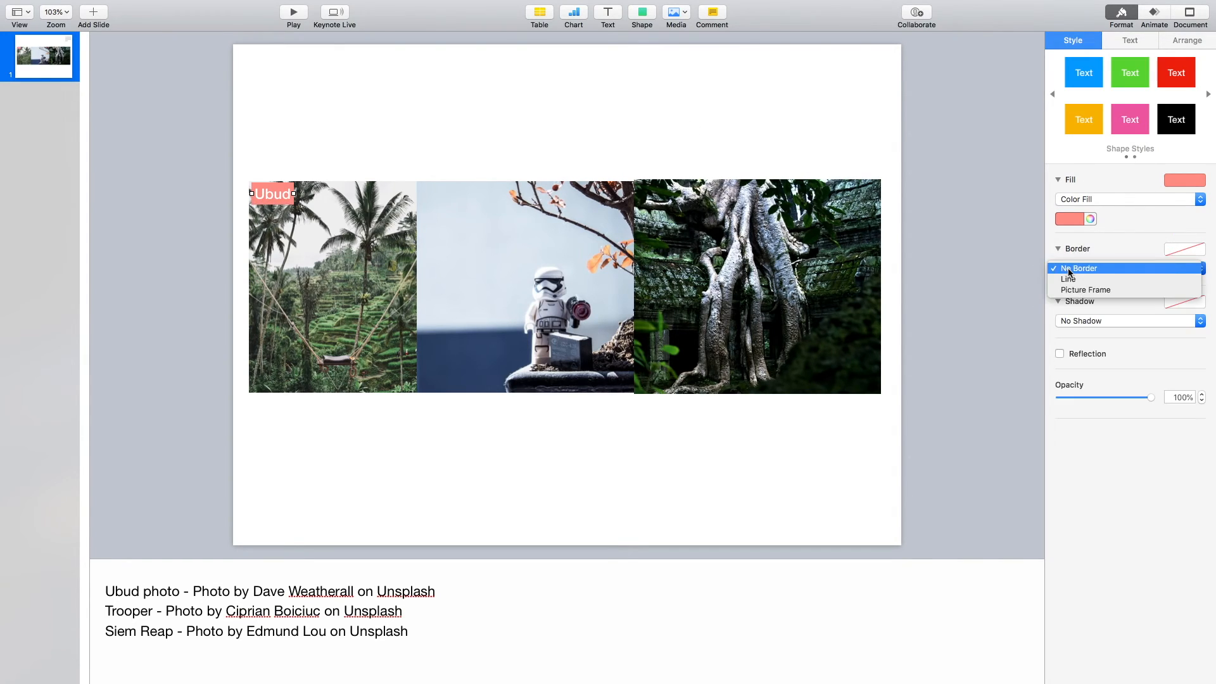
{"action": "left_click", "coordinate": [1068, 279]}
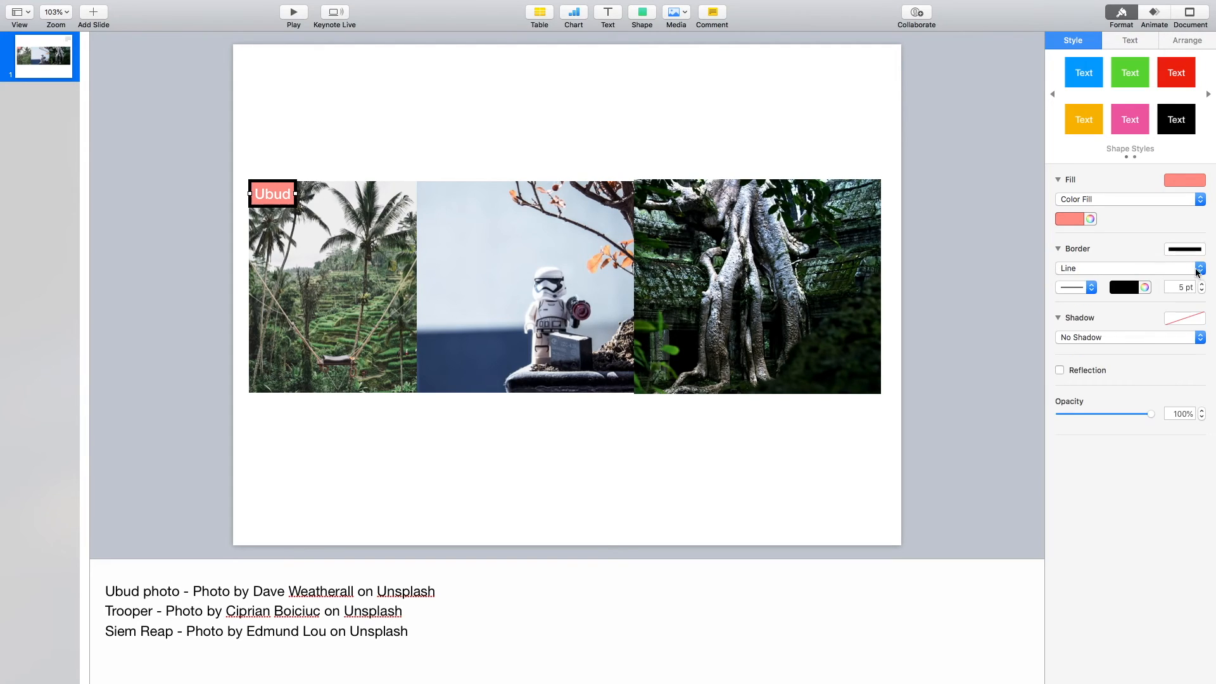
{"action": "left_click", "coordinate": [1200, 284]}
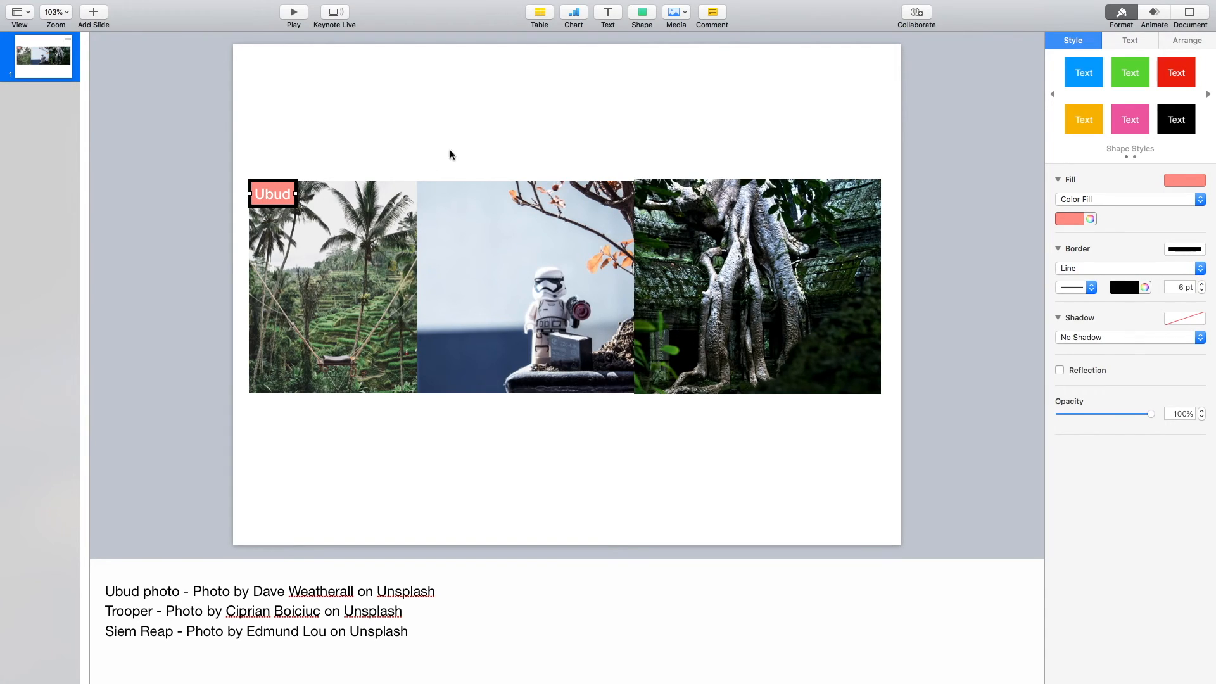
{"action": "left_click", "coordinate": [324, 154]}
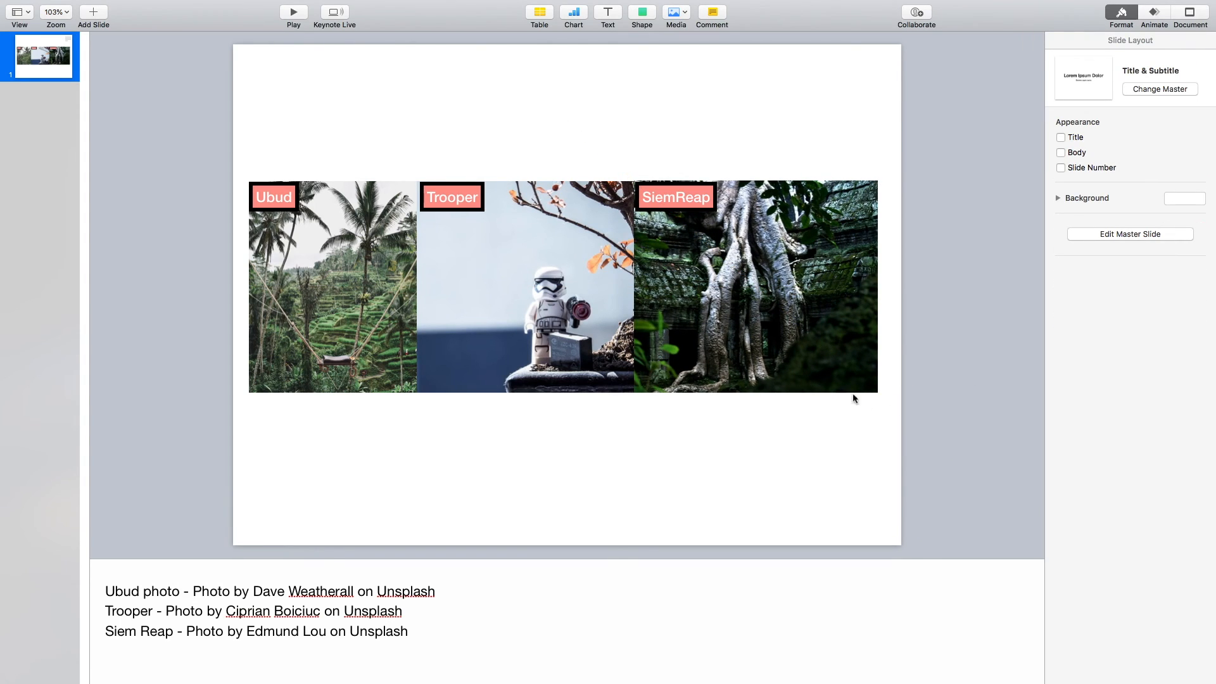
- Select the Trooper label on the second photo
{"action": "left_click", "coordinate": [451, 196]}
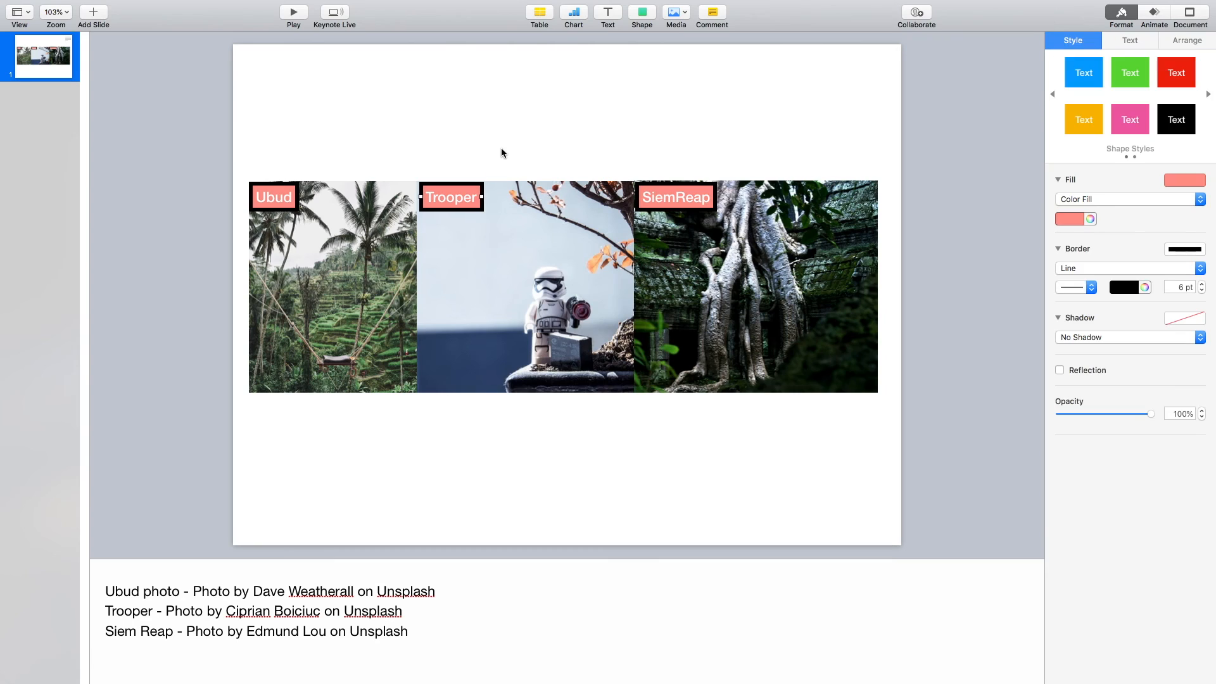